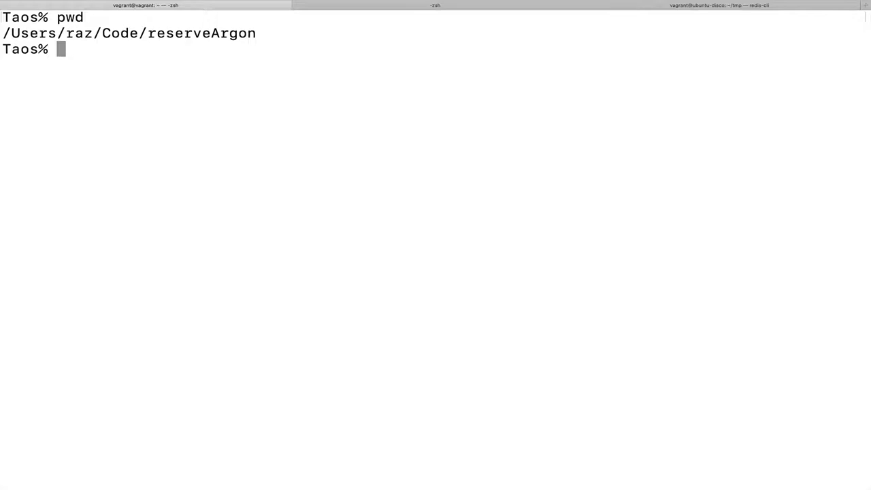
Start typing the argon2 install, then cat package.json to show express and pg dependencies
text(npm install argon2)
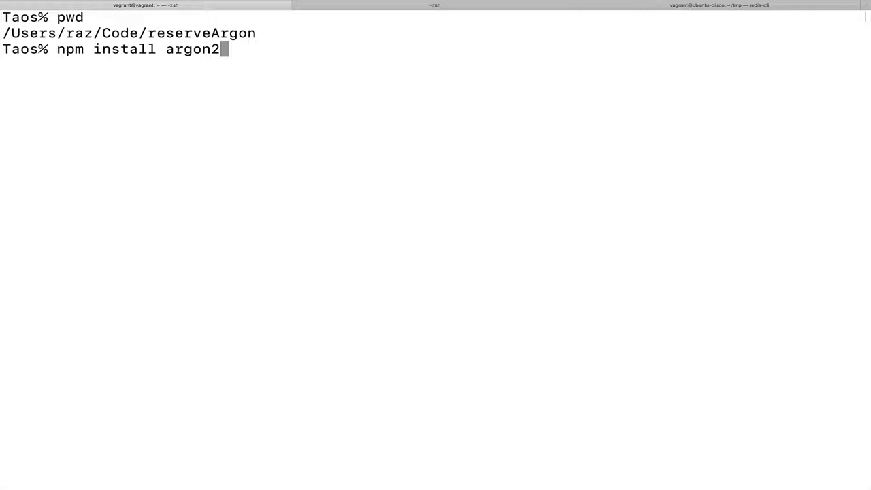
text(cat)
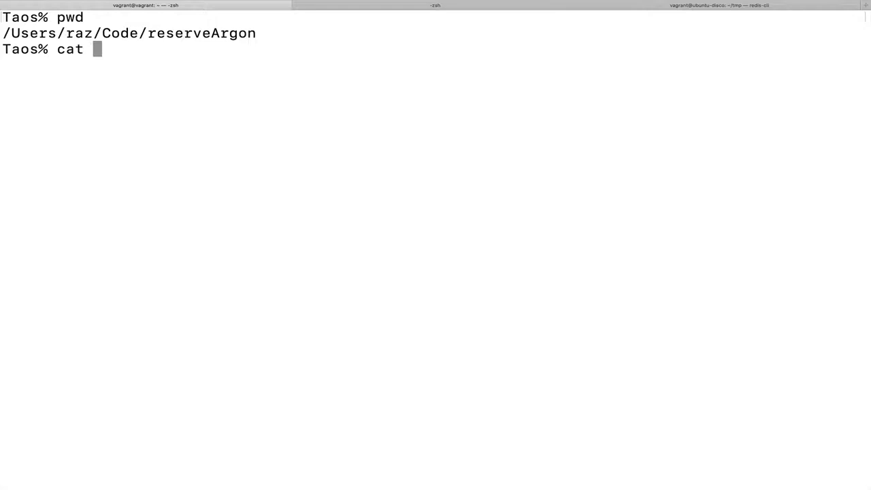
text(package.json)
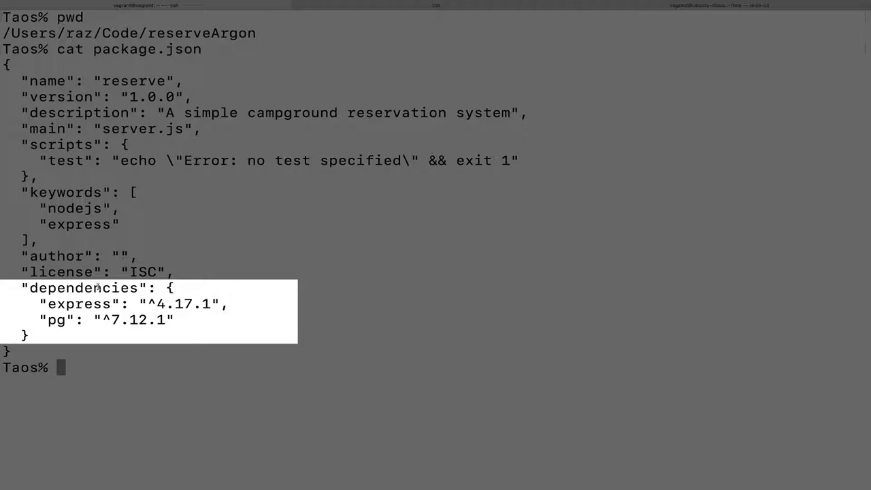
mouse_move(144, 227)
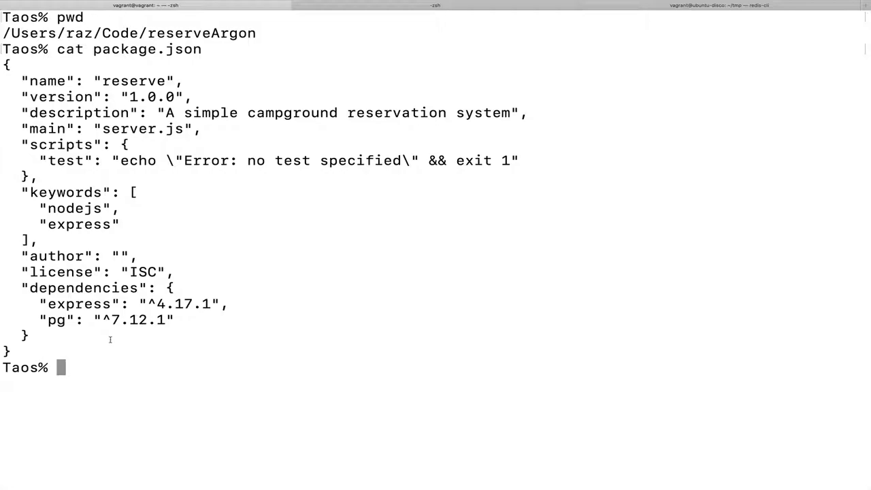
Run npm install argon2 (0.24.1, zero vulnerabilities) and begin an npm install -g n command
text(npm install argon2)
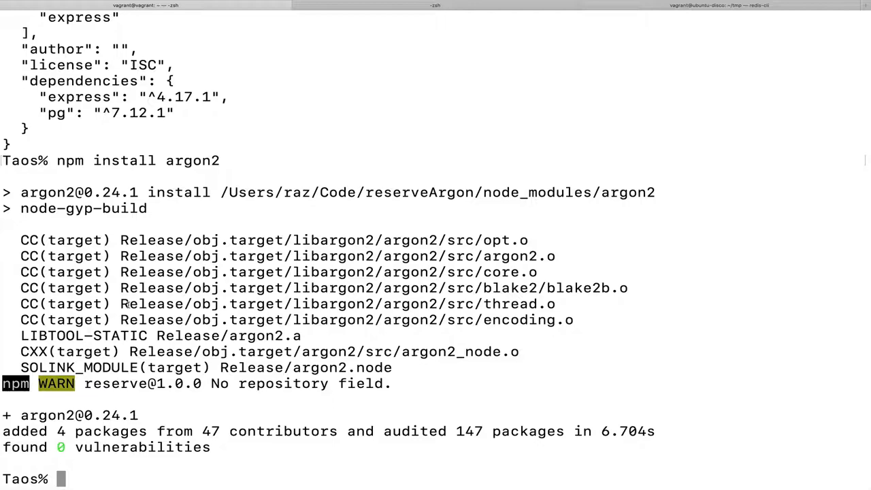
double_click(82, 209)
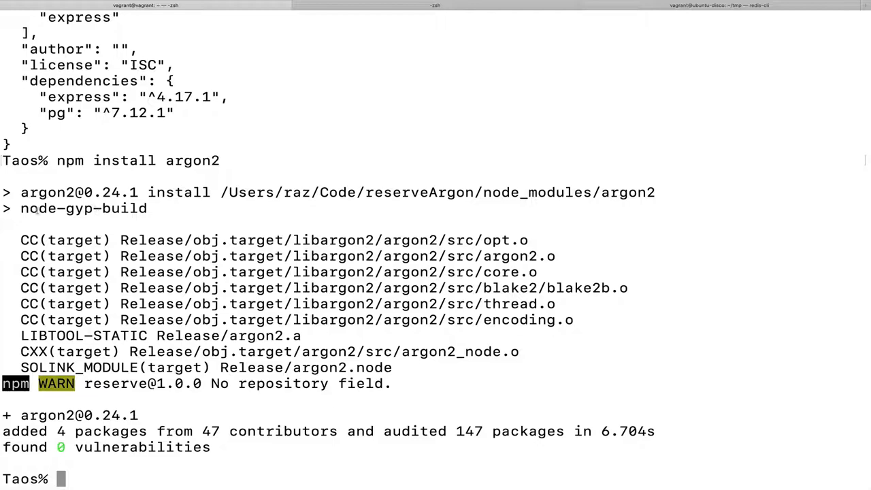
text(npm)
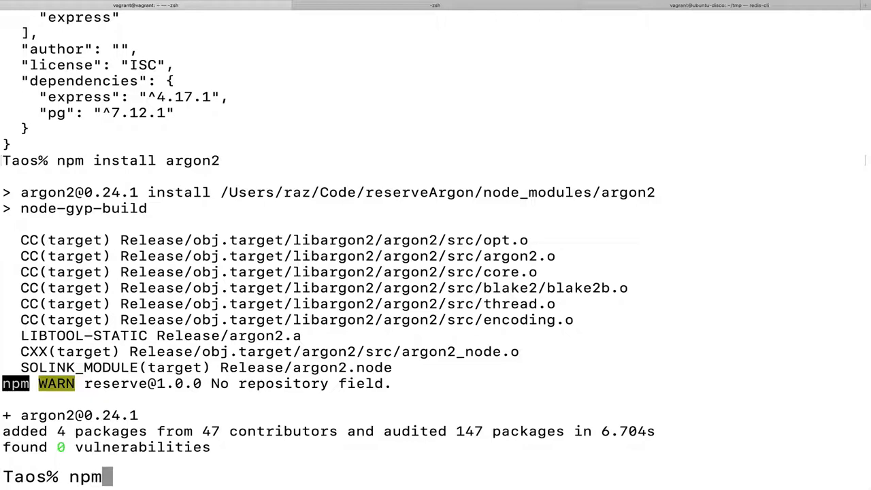
text(install -g n)
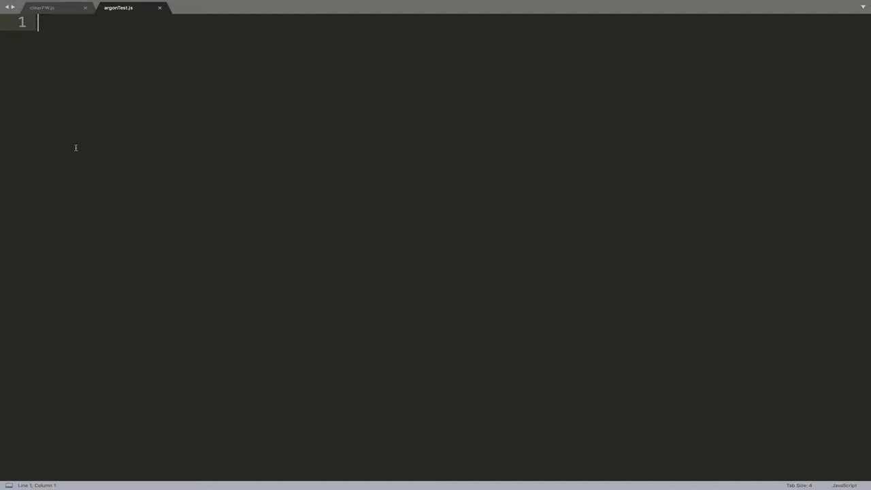
Require argon2 and declare an async function hashit() in argonTest.js
text(const argon2 = require(")
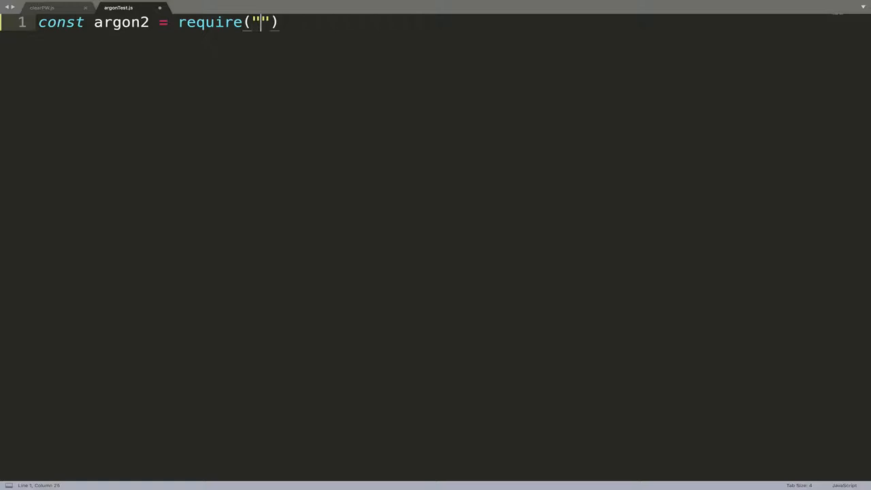
text(argon2)
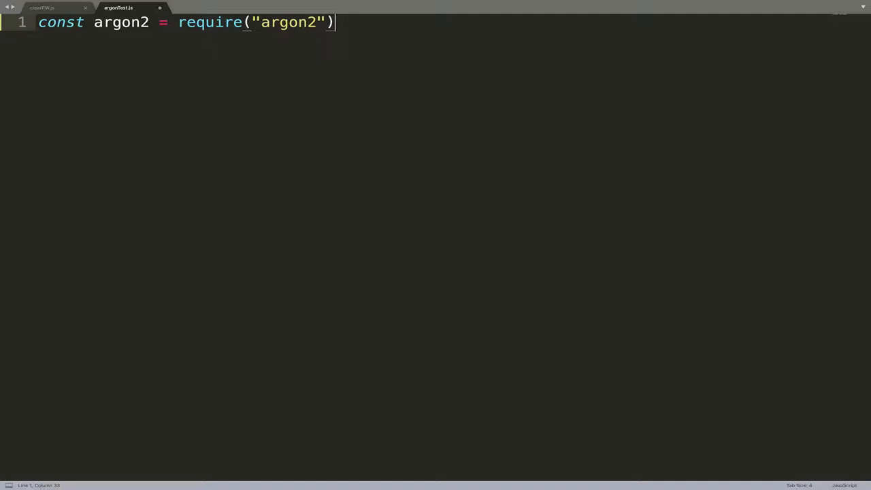
text(;)
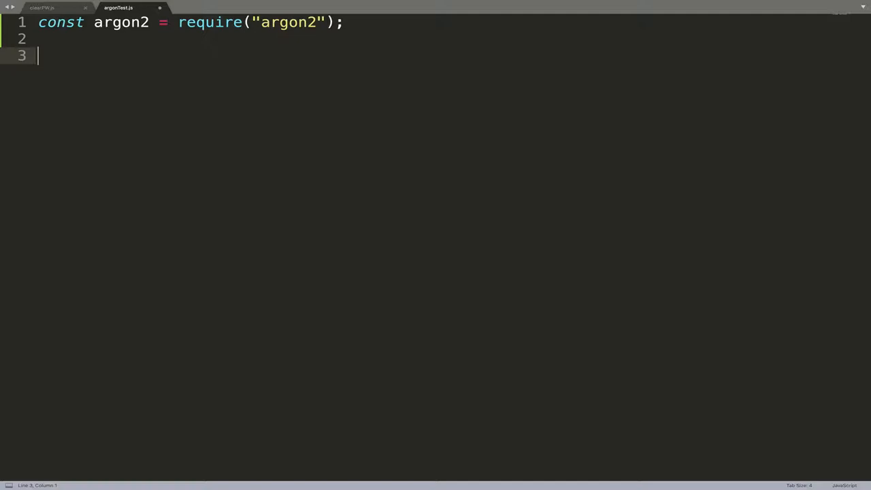
text(asy)
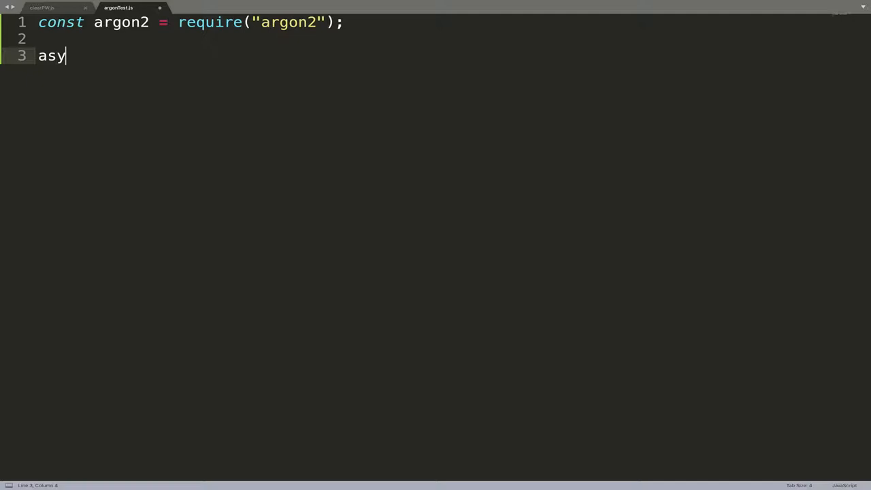
text(nc function)
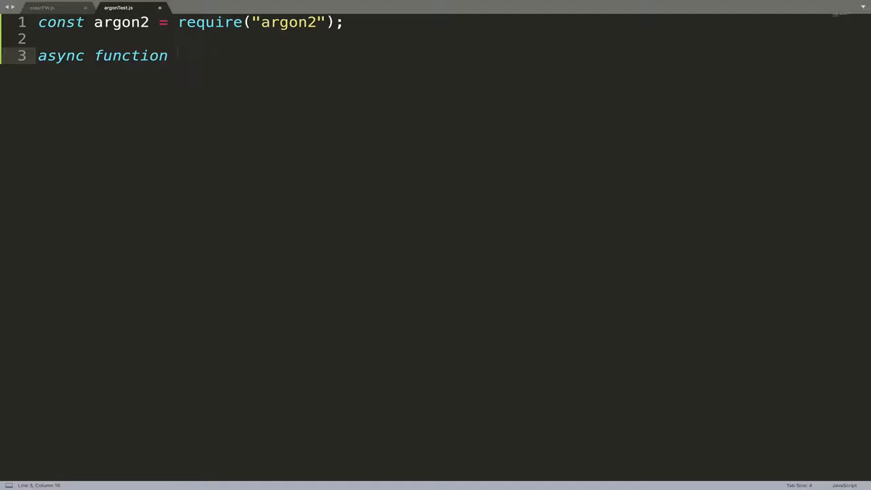
text(hashit(){)
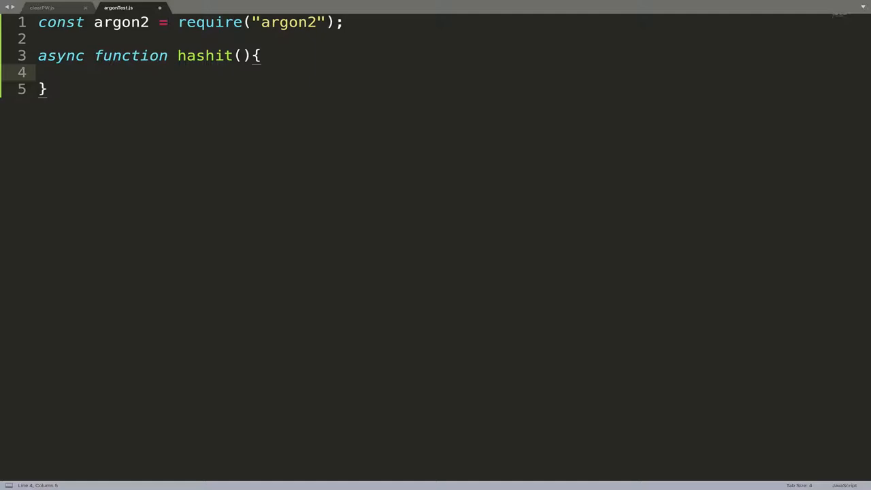
Inside hashit, await argon2.hash('changeme'), console.log the hash, and call hashit()
text(const)
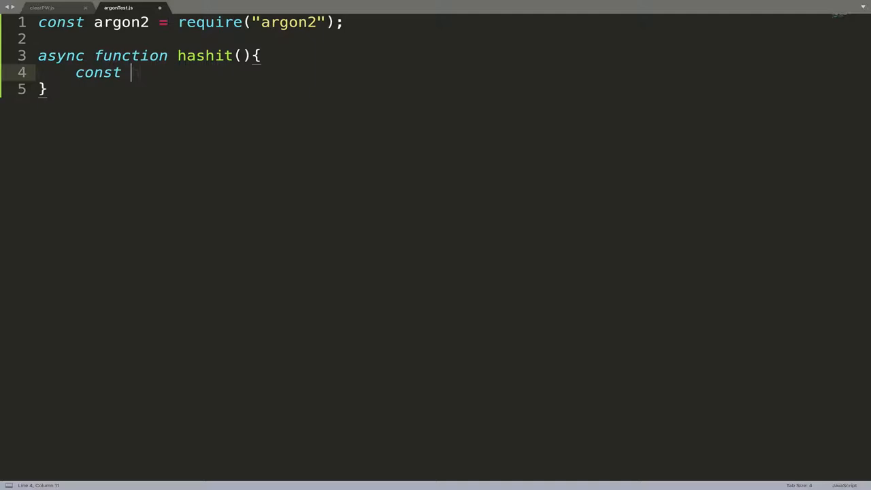
text(hash = await)
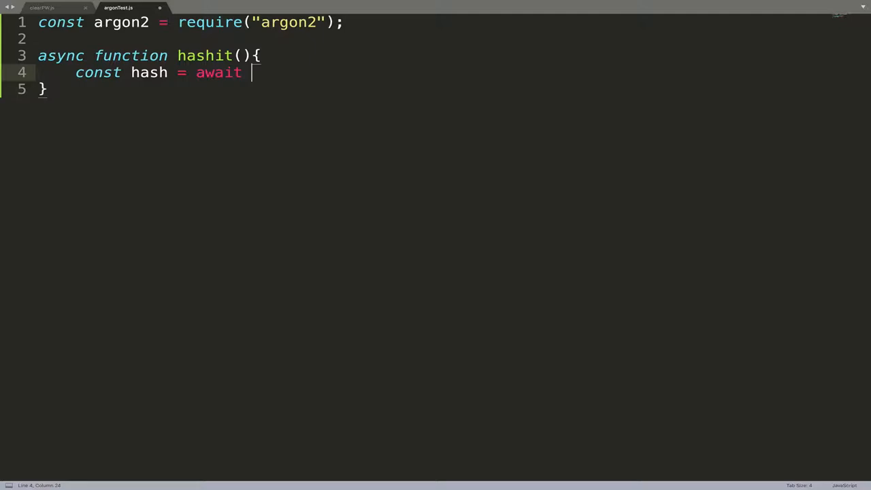
text(argon2.hash())
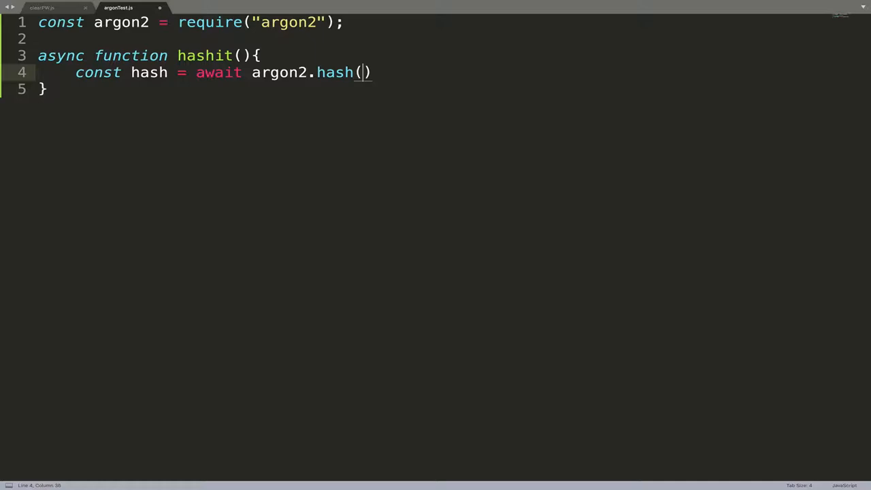
text('chann')
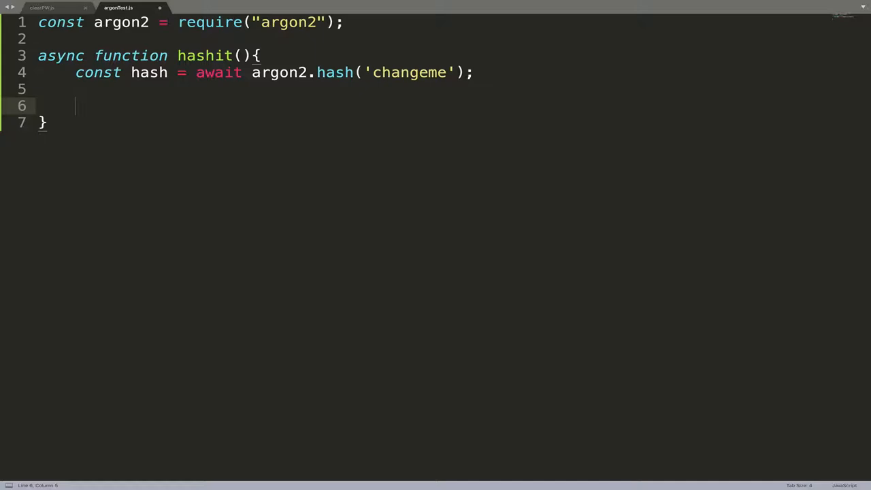
text(console.log(hash);)
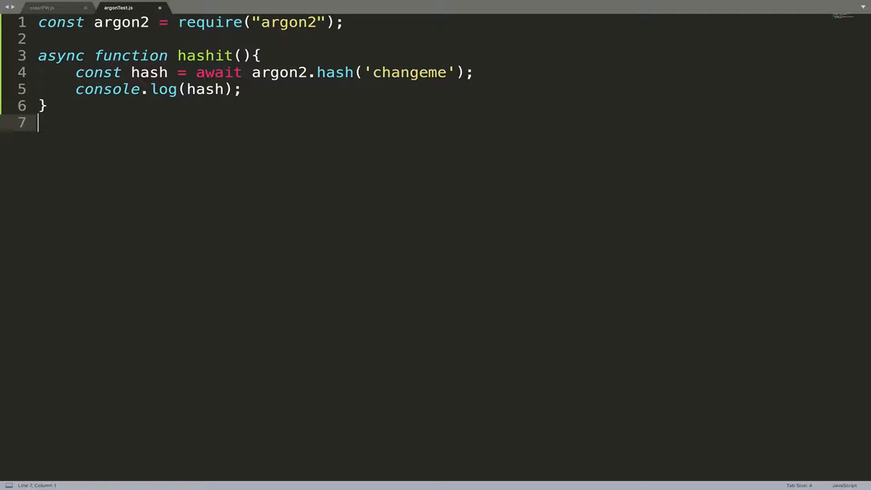
text(hashit();)
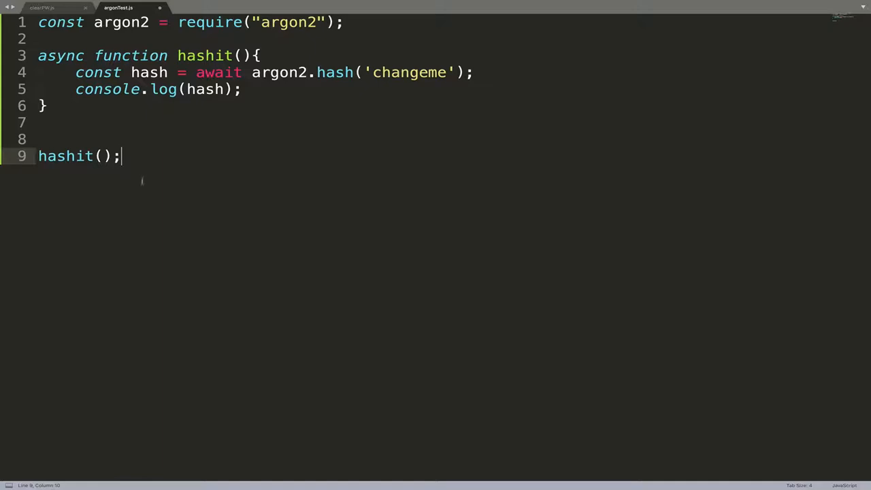
Wrap the hashit body in try/catch logging "ERROR " + err
key(Enter)
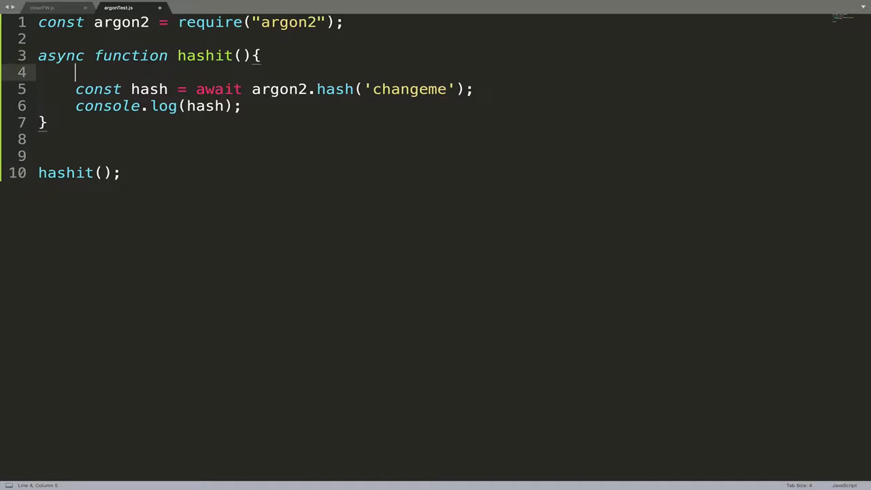
text(try {)
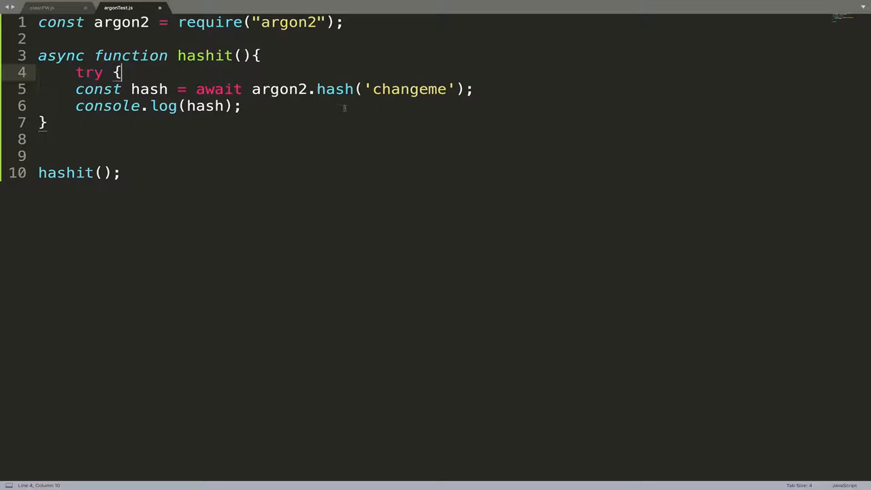
text(} catch (err) {)
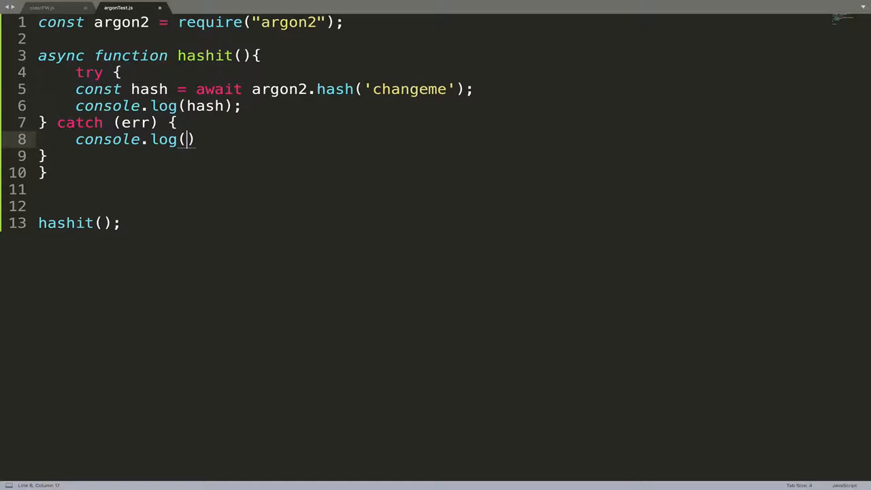
text("ERROR " + err)
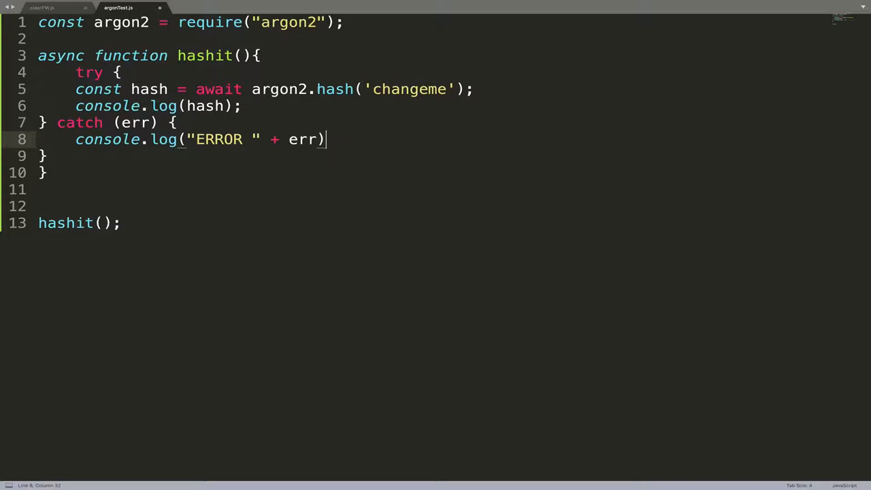
text(;)
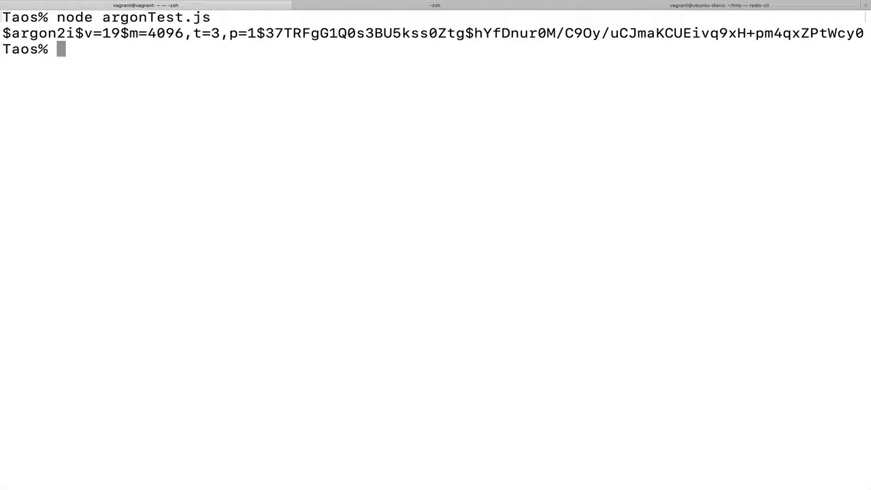
mouse_move(260, 20)
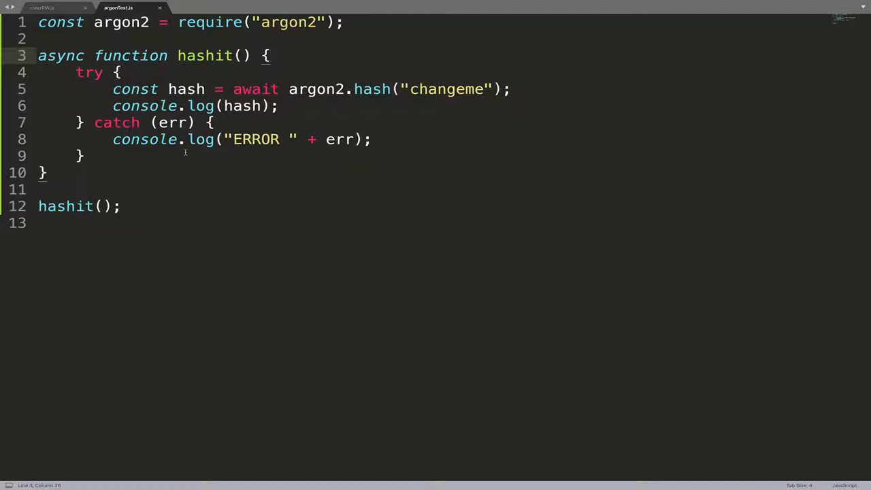
Add a second try/catch(err) block whose catch logs "ERROR " + err
key(Enter)
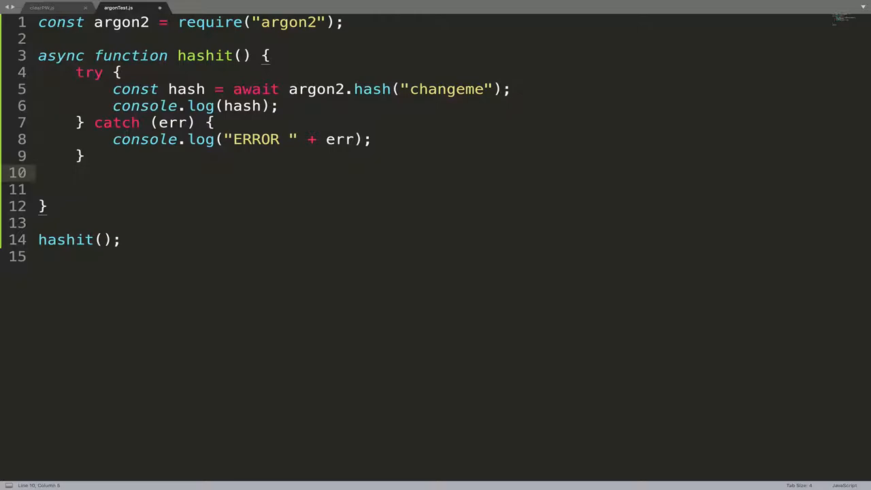
text(try {)
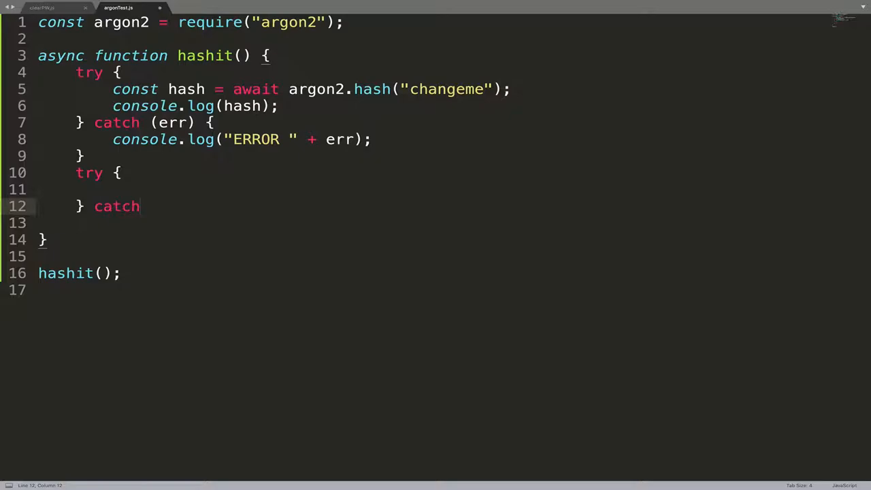
text((err) {)
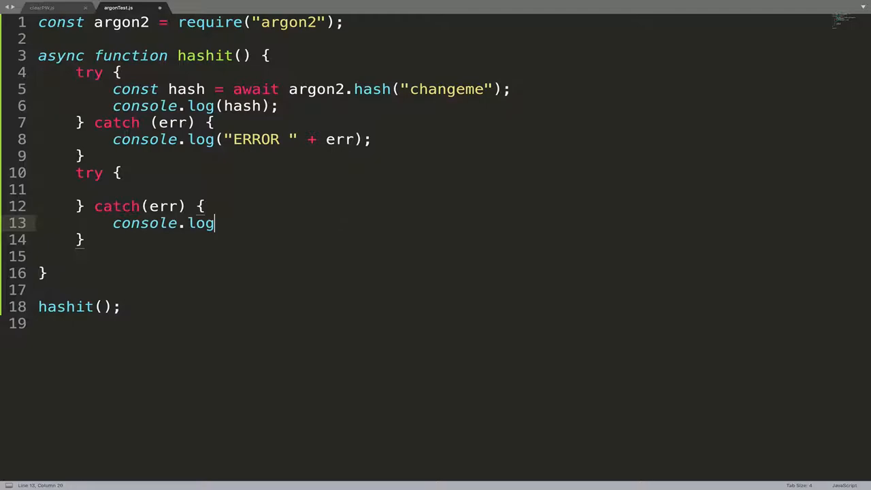
text(())
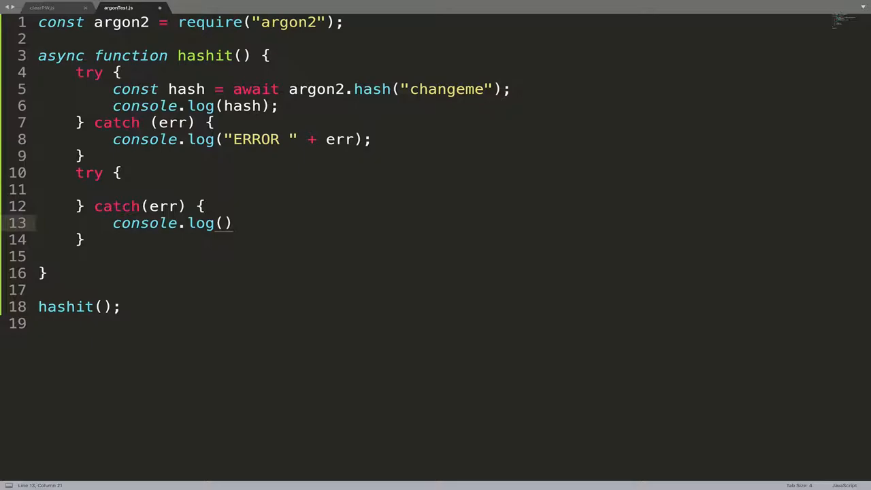
text("ERROR " + err)
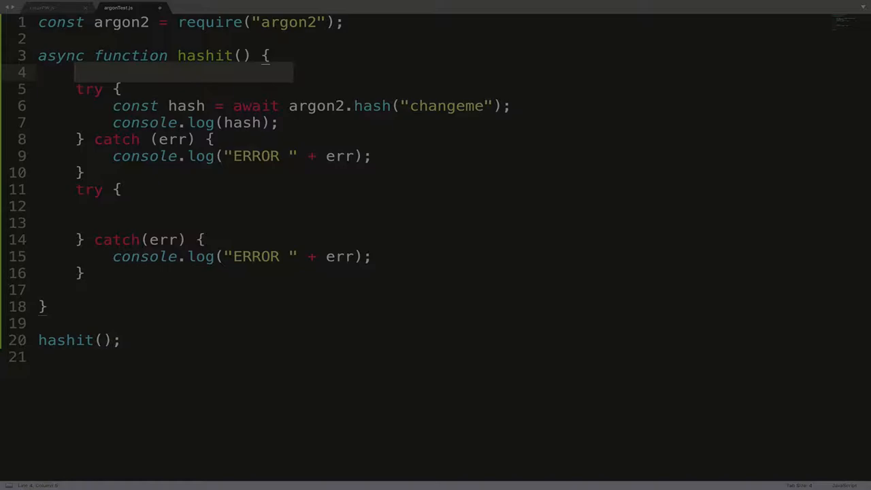
Declare let hash; atop hashit and start an if (await argon2...) line in the second try
text(let hash;)
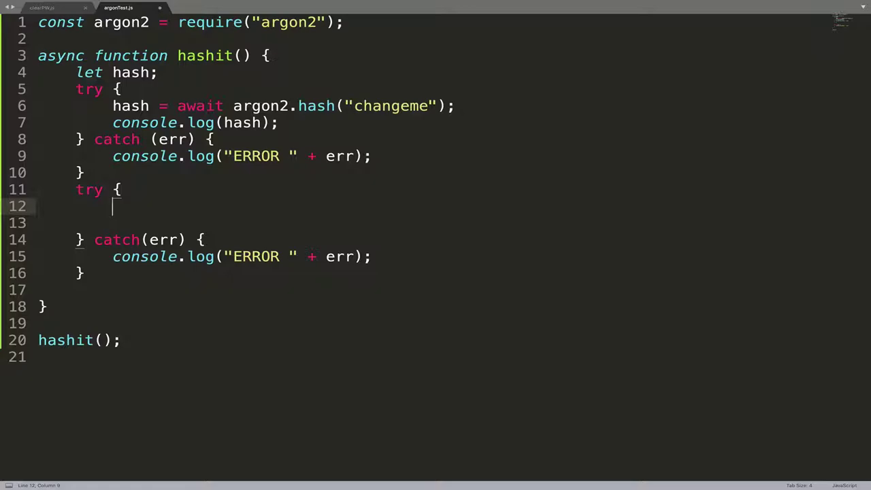
text(if (await argon2.verify()
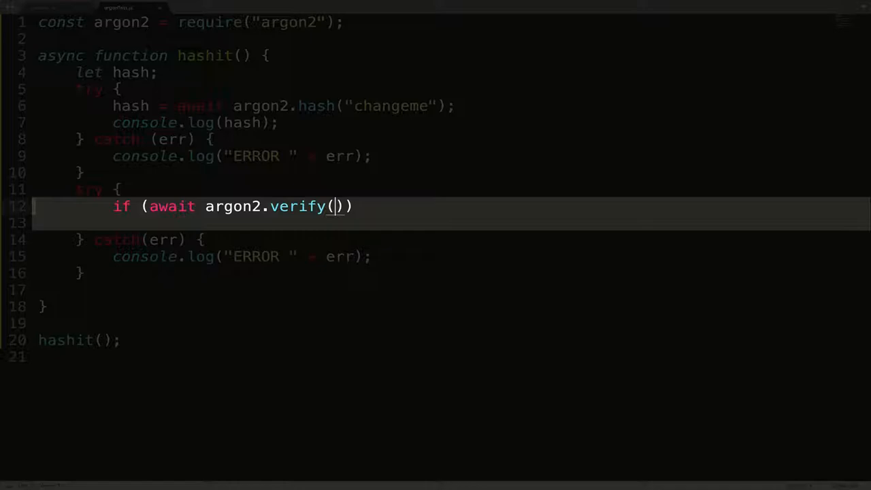
text(hash, "")
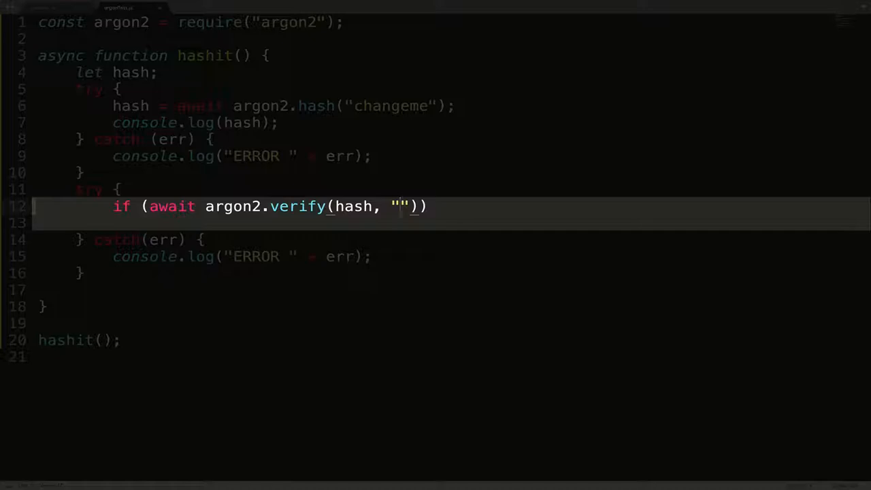
text(changeme"){)
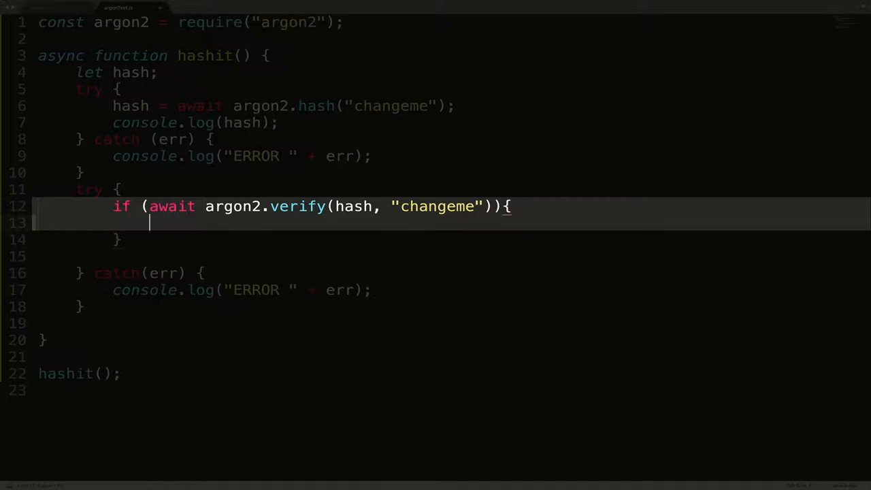
text(console.l)
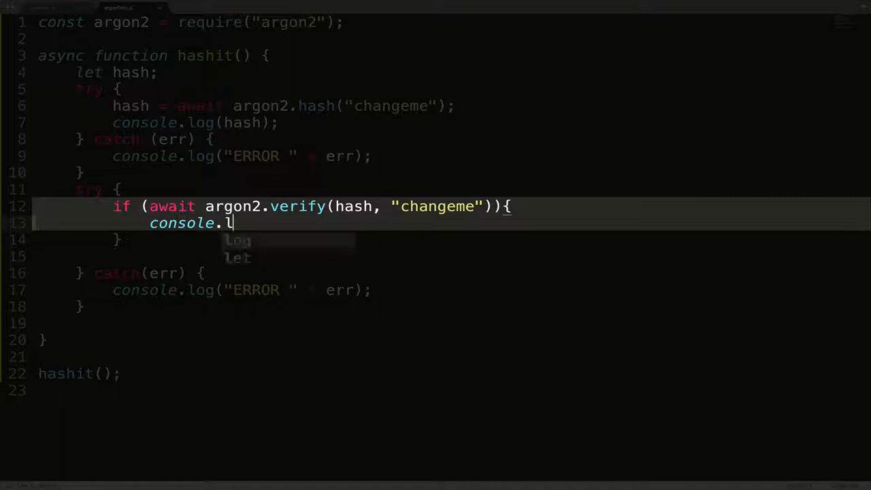
text(og("matched");)
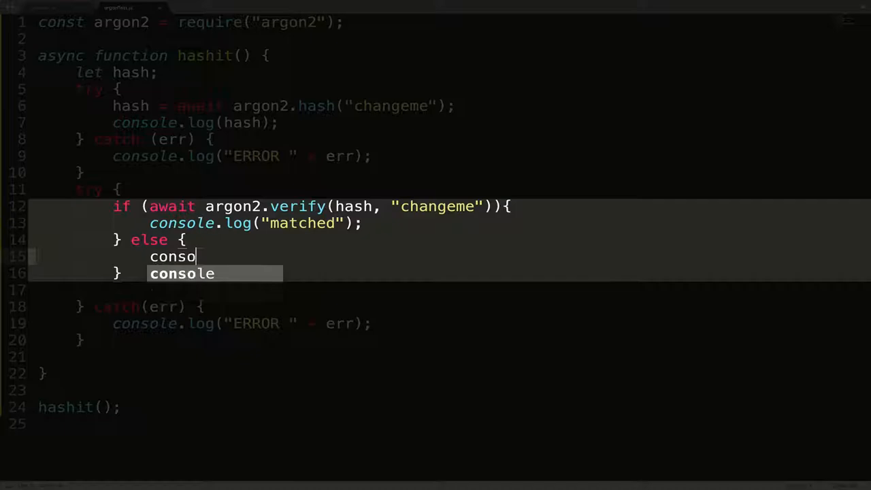
text(le.log("no match");)
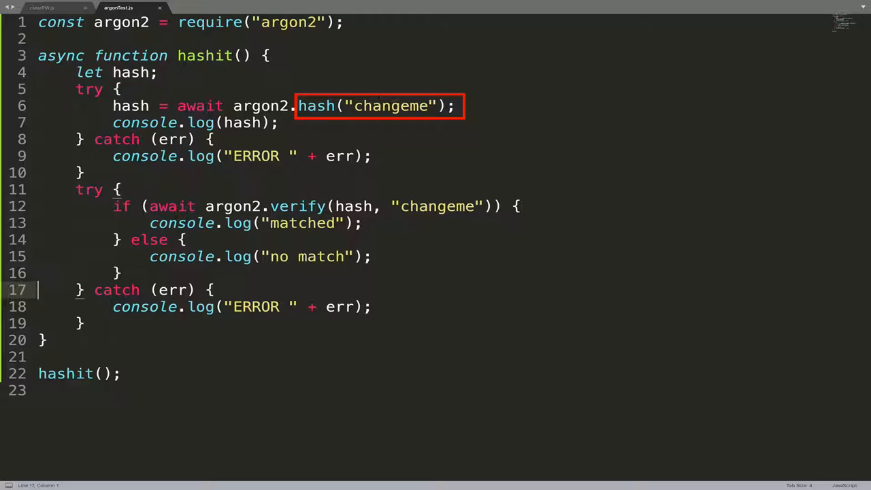
Change the verify string to "password", then type it back toward "changeme"
text(password)
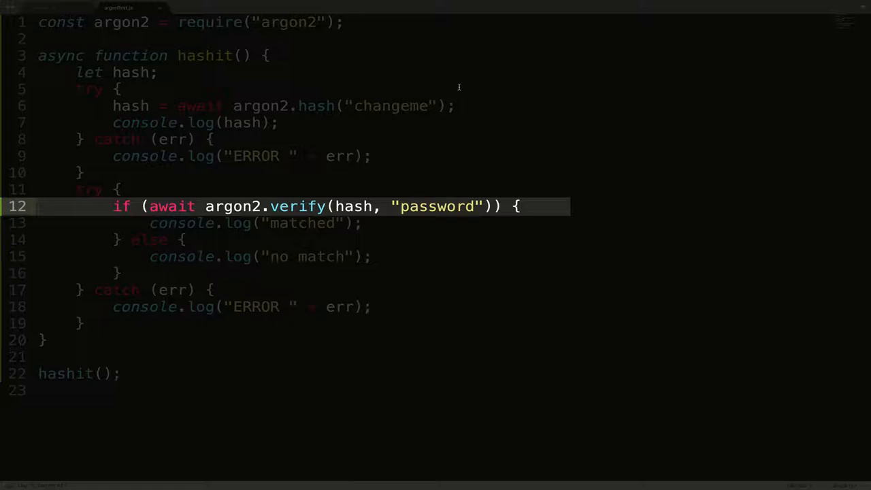
mouse_move(451, 190)
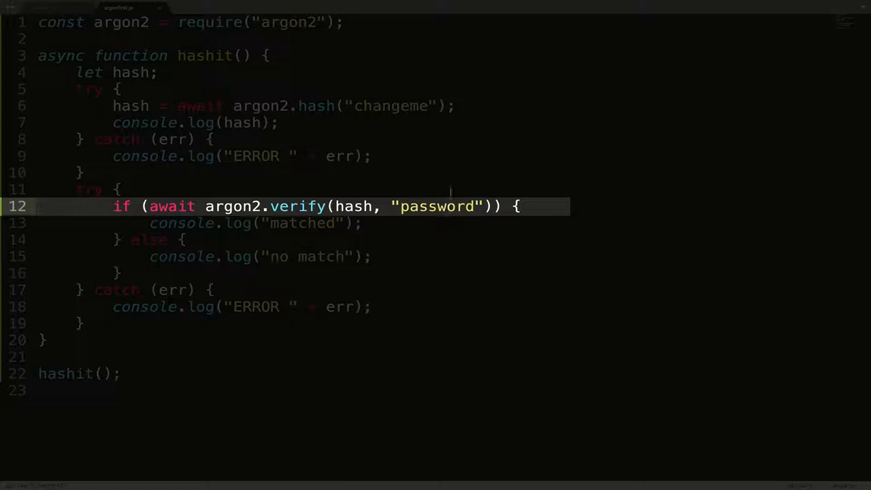
text(change)
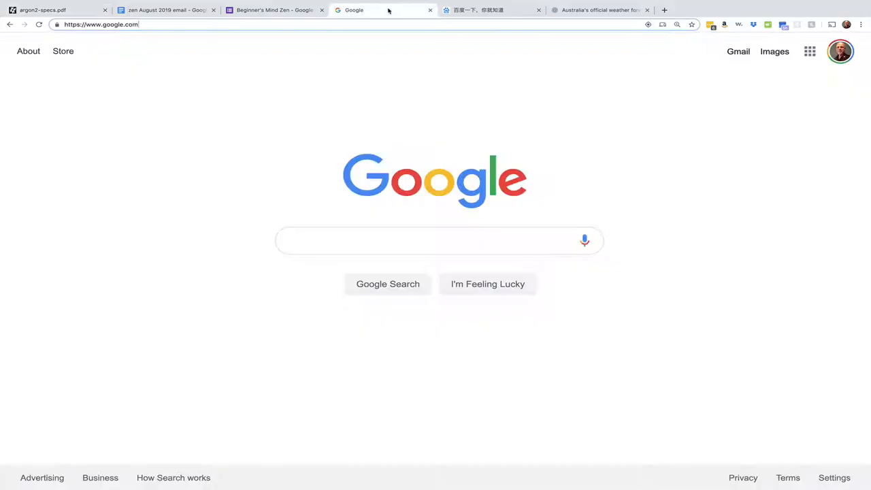
Switch Chrome tabs to the Baidu home page and point at its Not Secure address label
click(102, 26)
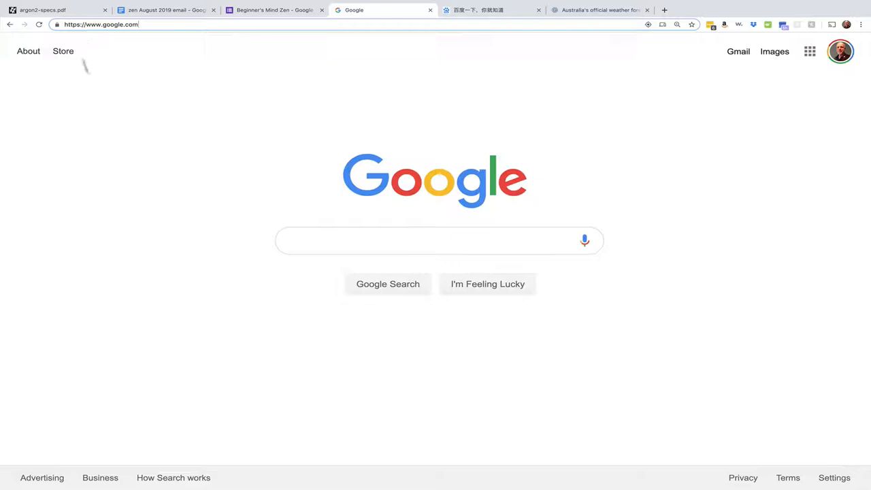
mouse_move(320, 168)
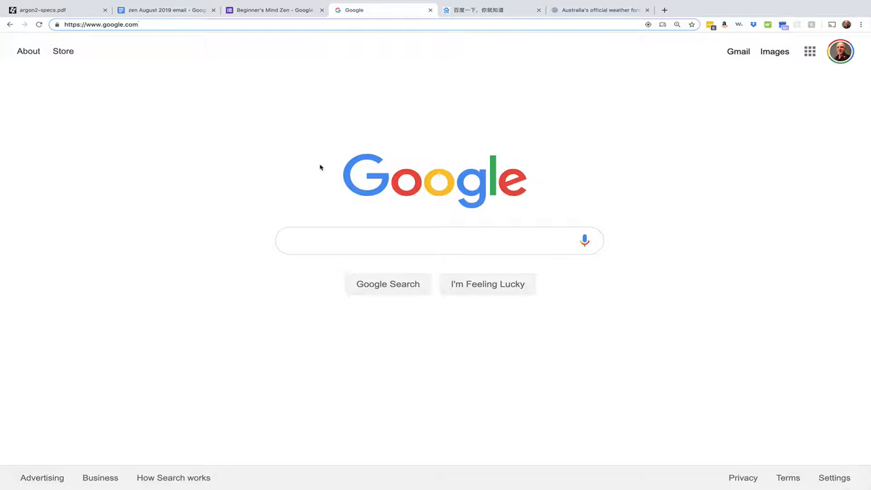
mouse_move(402, 94)
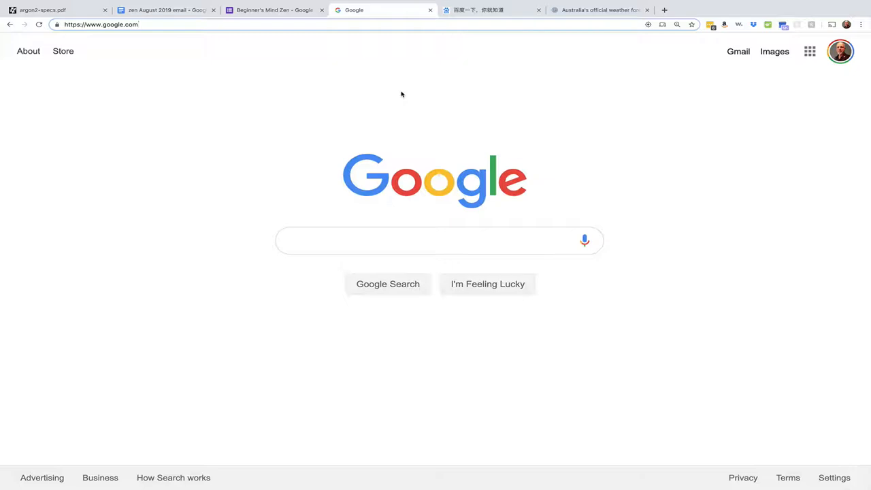
click(483, 9)
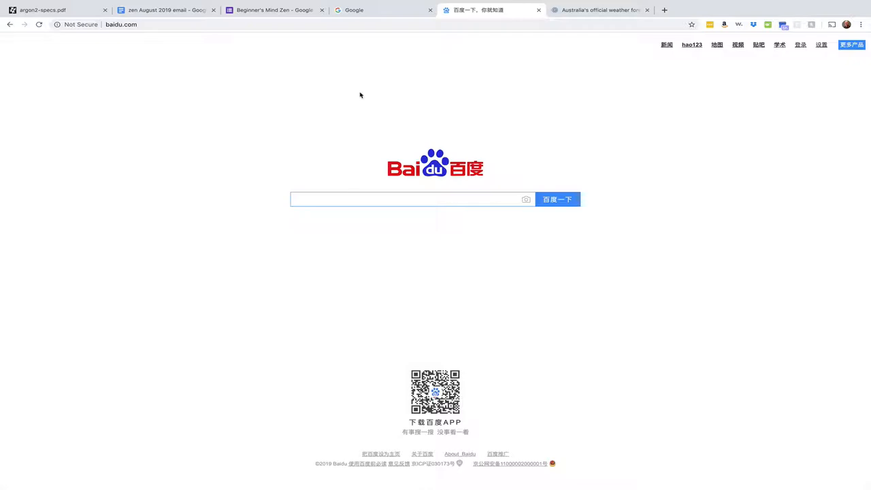
click(126, 25)
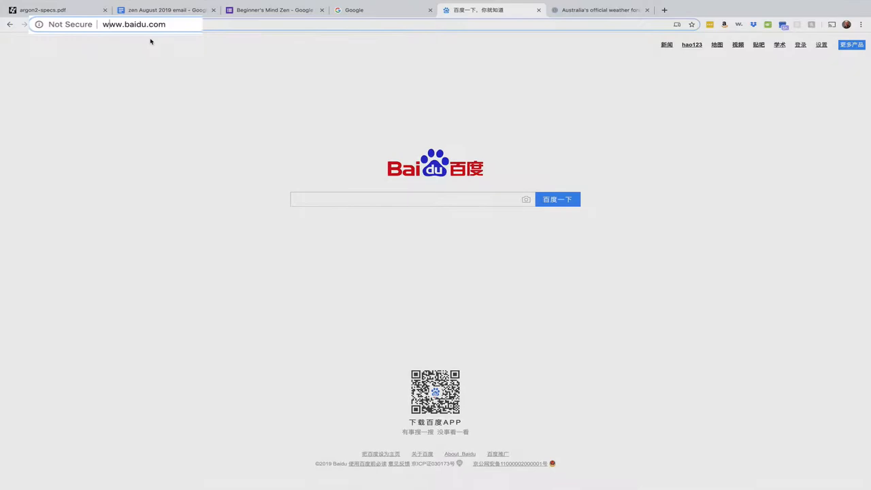
click(603, 10)
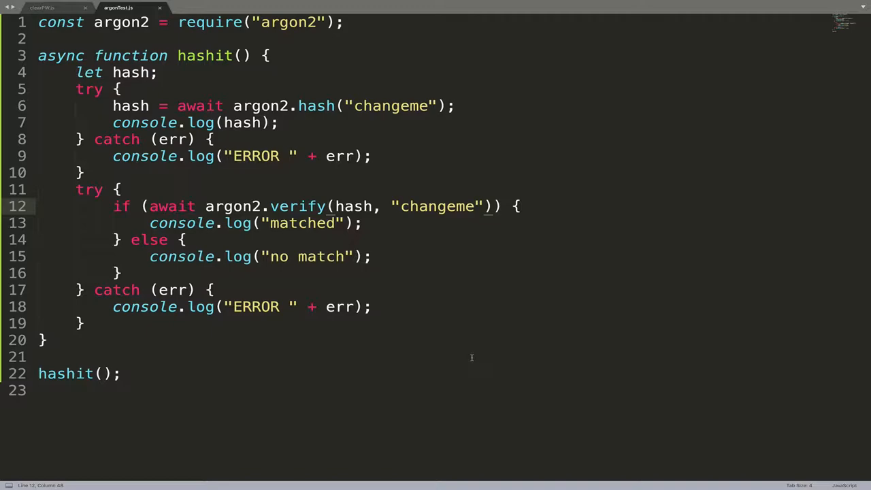
mouse_move(528, 178)
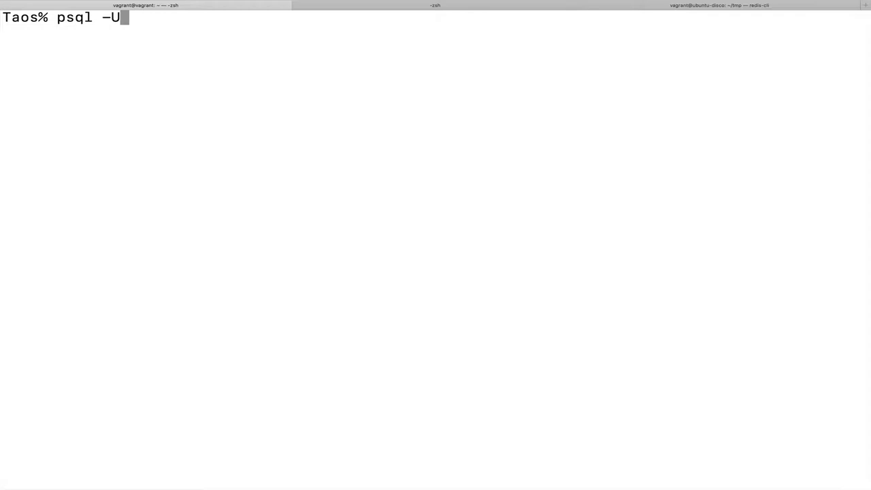
Connect psql to localhost, \c parky, \d users, and begin a SELECT * FROM query
text(postgres -h localhost)
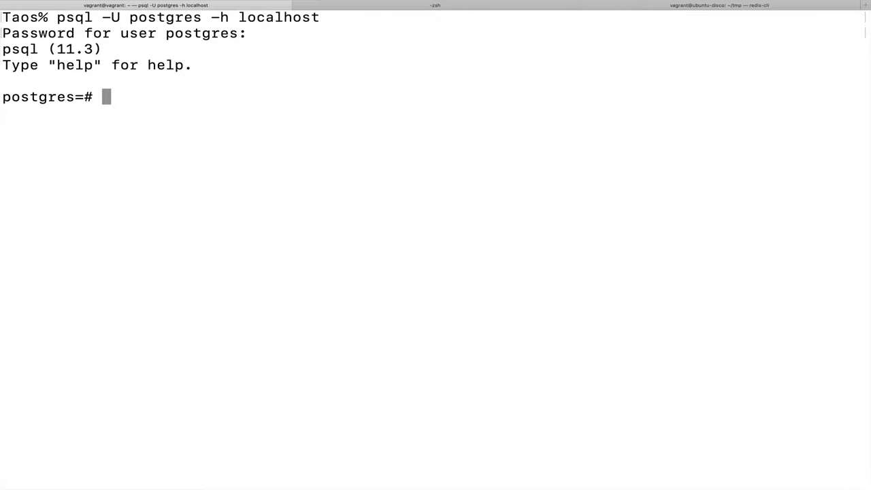
text(\c parky)
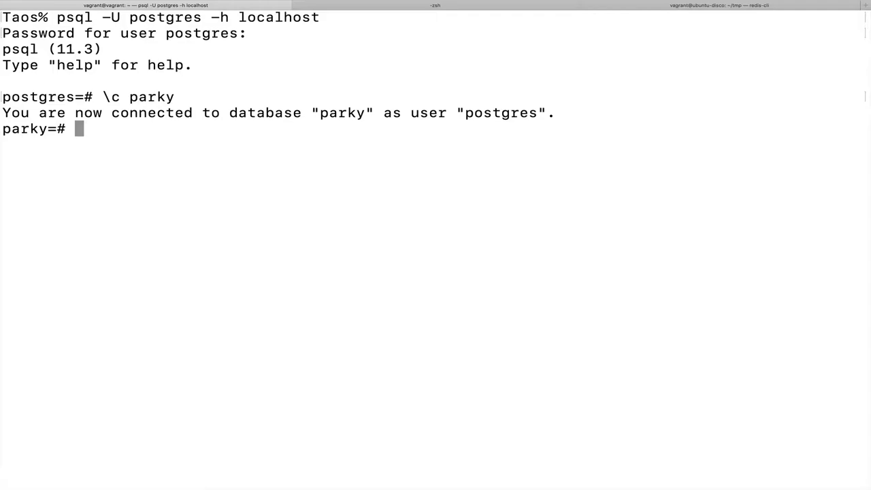
text(\d users)
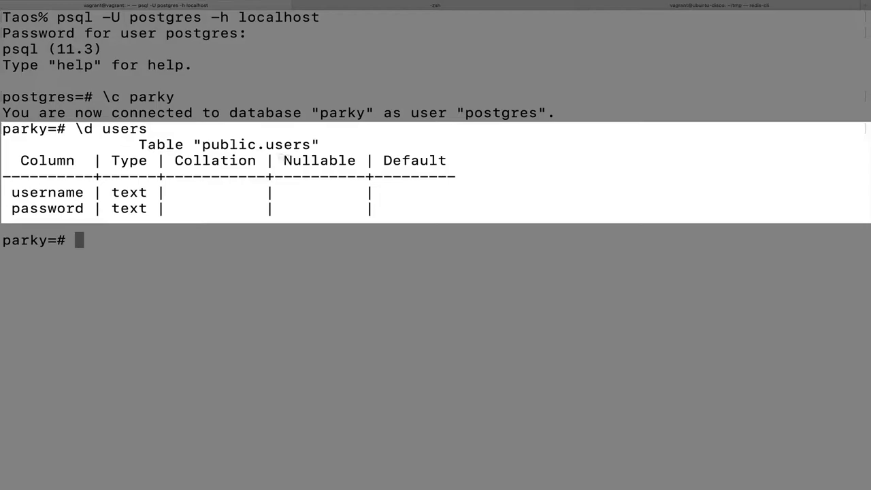
text(SELECT * F)
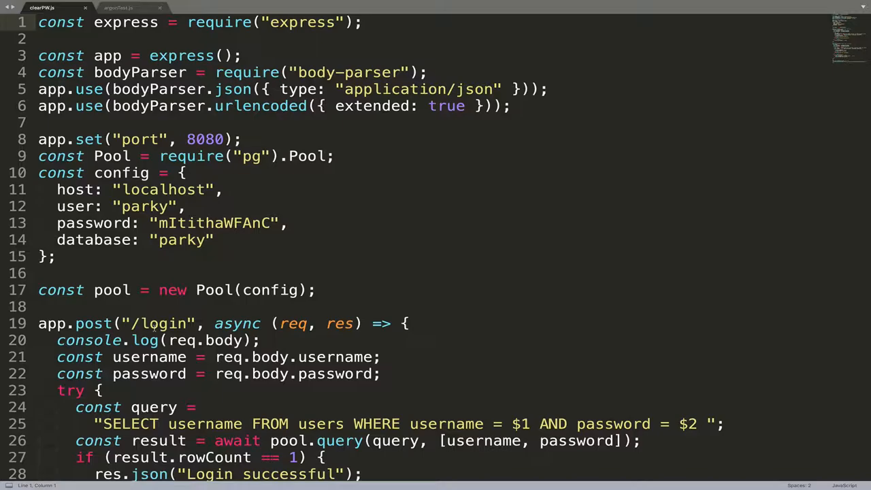
scroll(down, 3)
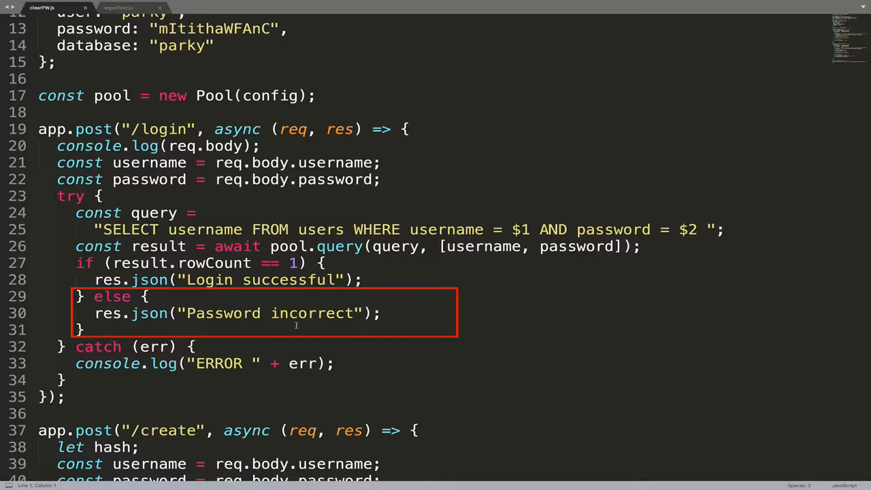
scroll(down, 3)
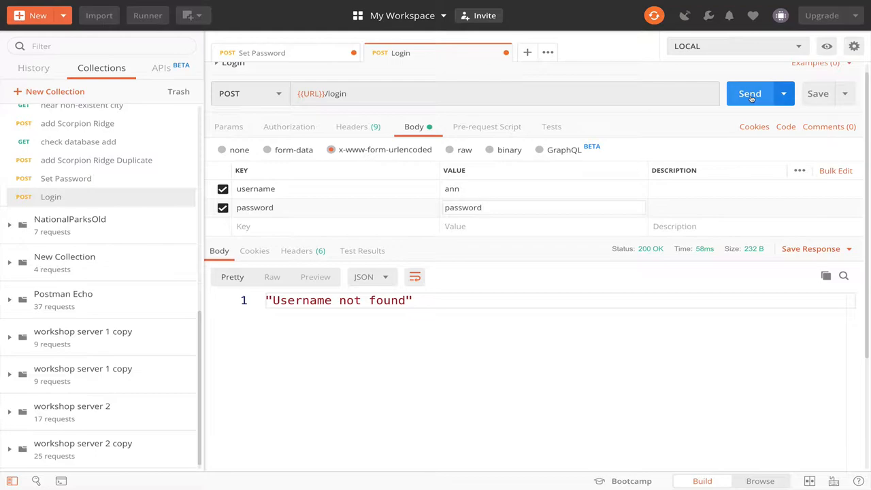
Send the login for ann twice, getting Password incorrect, then move to the Set Password request
click(749, 94)
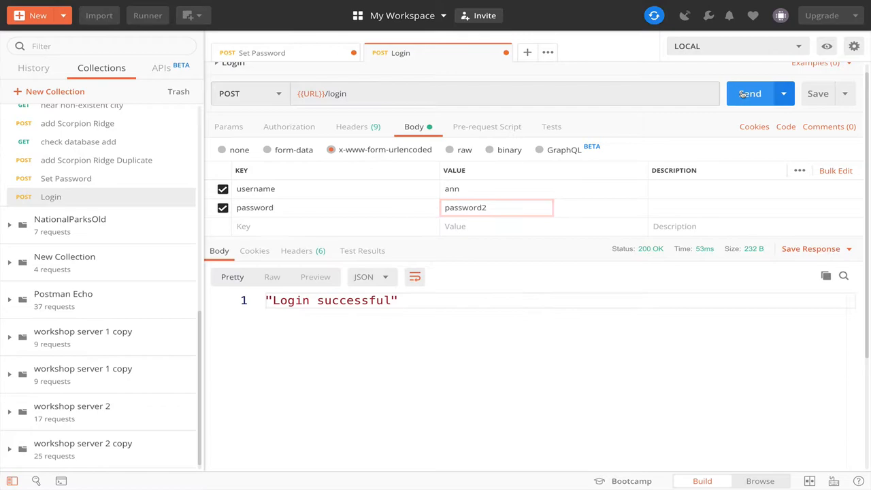
click(749, 93)
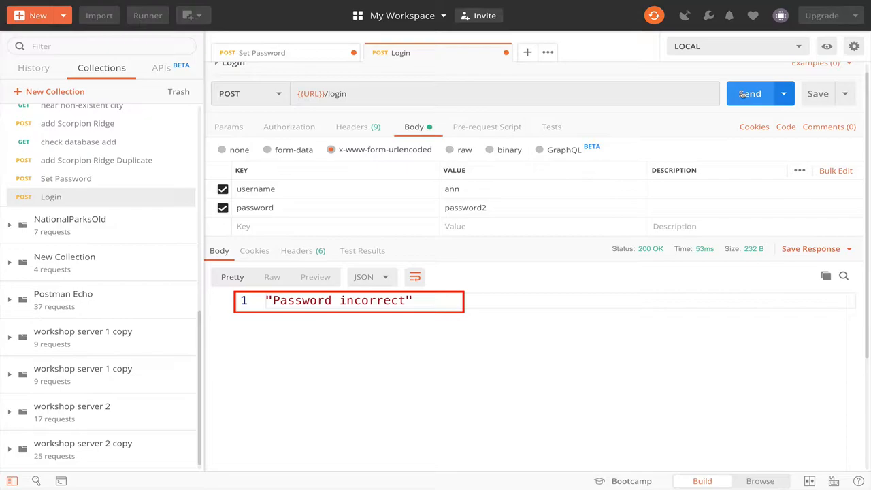
click(262, 52)
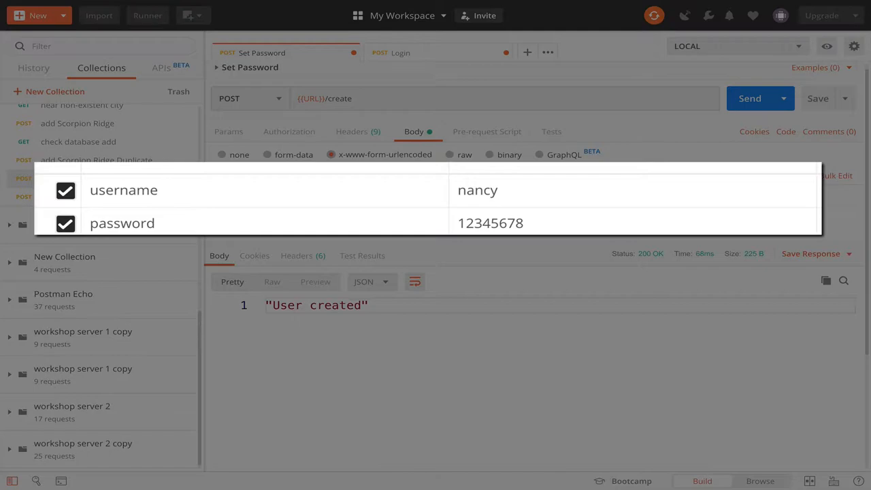
text(felic)
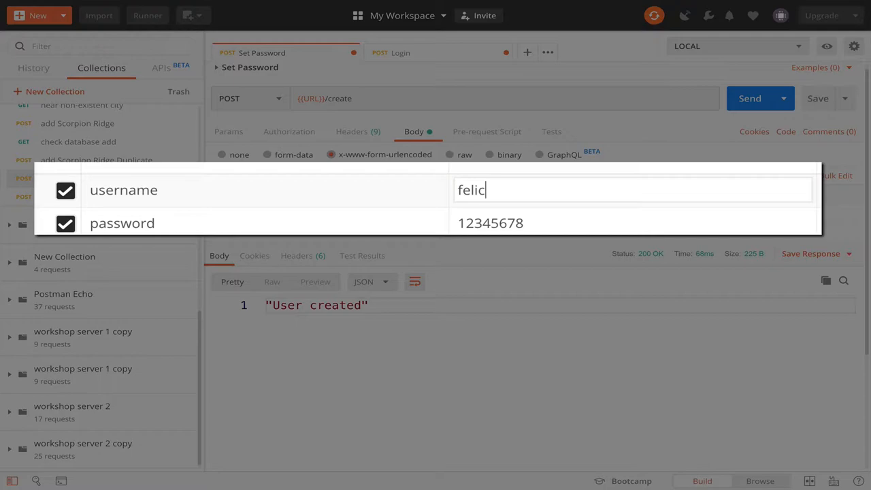
text(changeme)
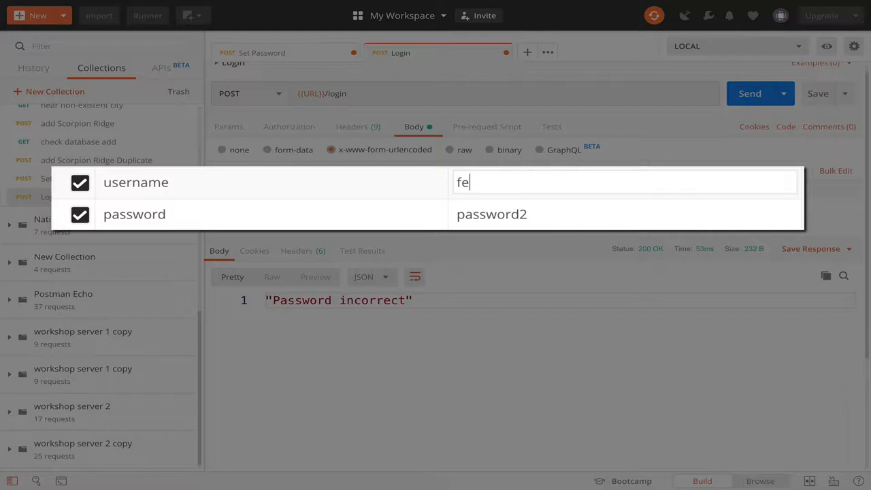
text(chang)
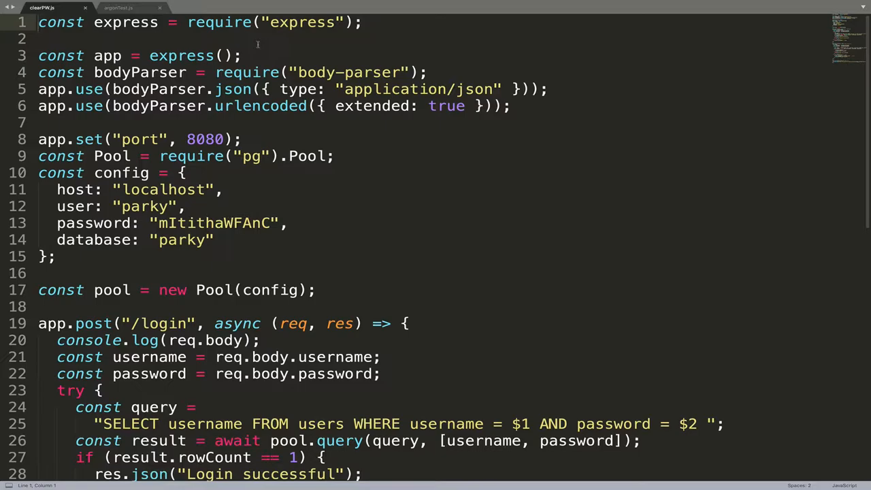
Add const argon2 = require("argon2") at the top of clearPW.js
text(const argon)
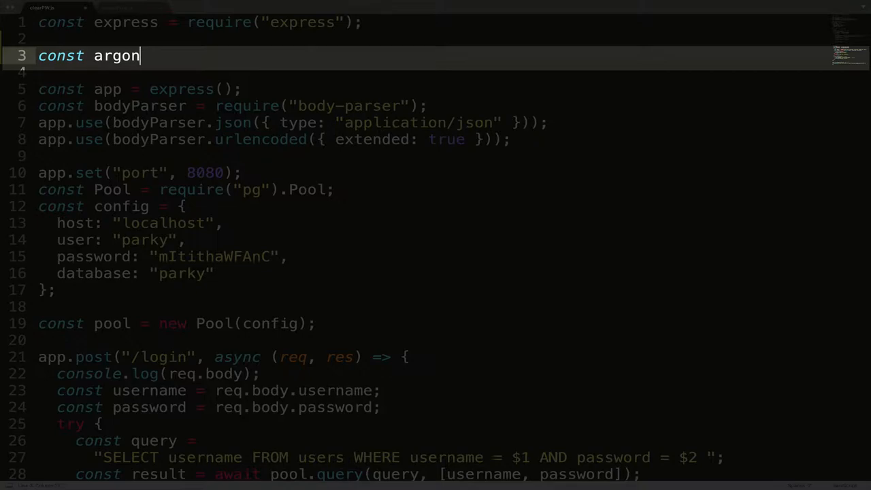
text(2 = require("argon2");)
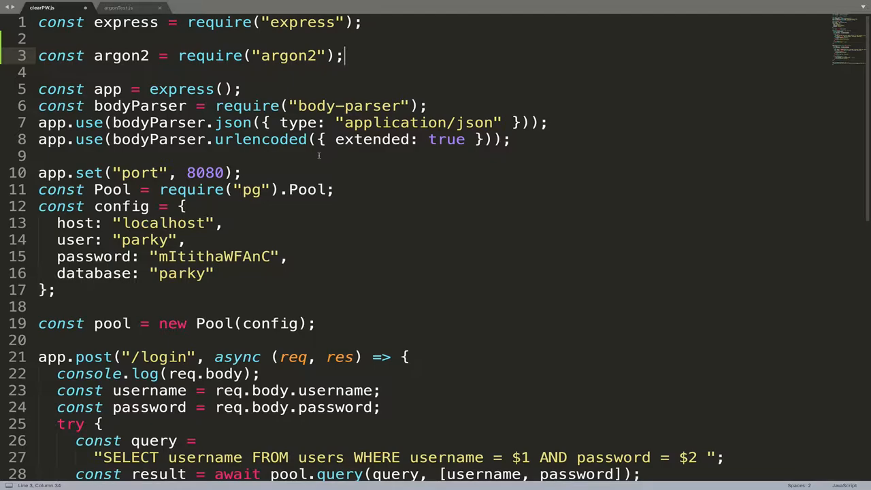
scroll(down, 3)
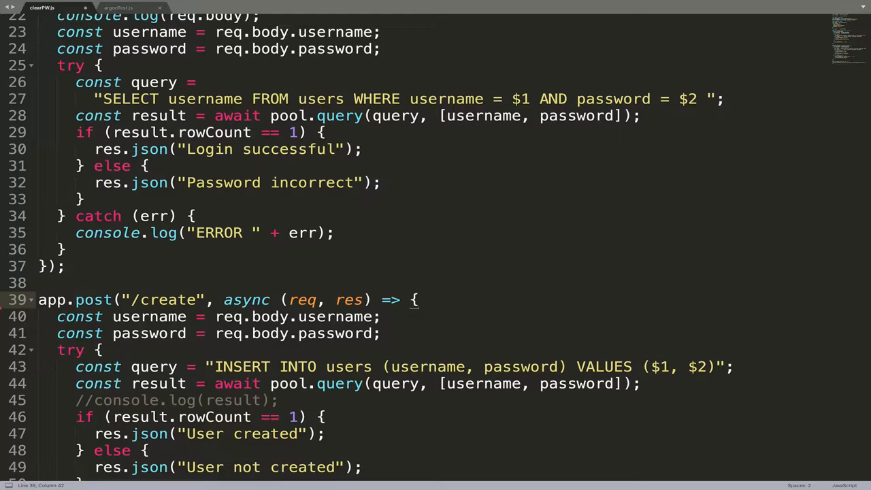
Declare let hash, set hash = await argon2.hash(password), and insert hash instead of password
text(let hash;)
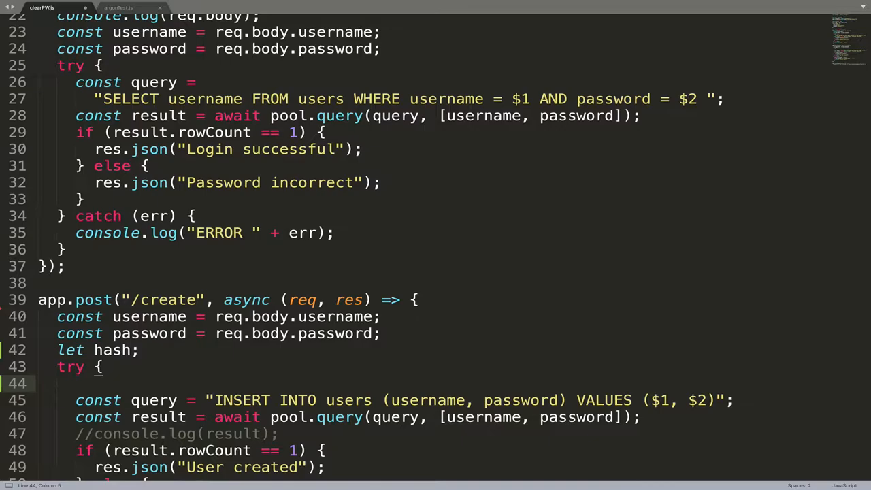
text(hash = await)
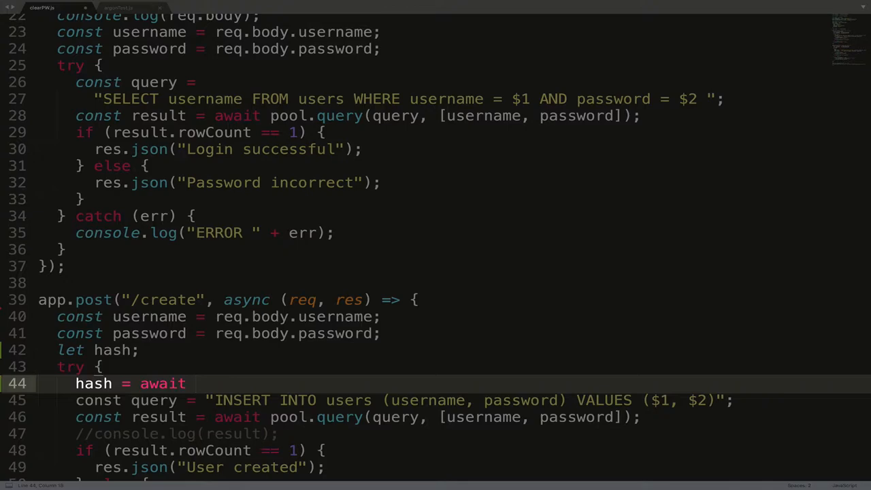
text(argon2.hash(password);)
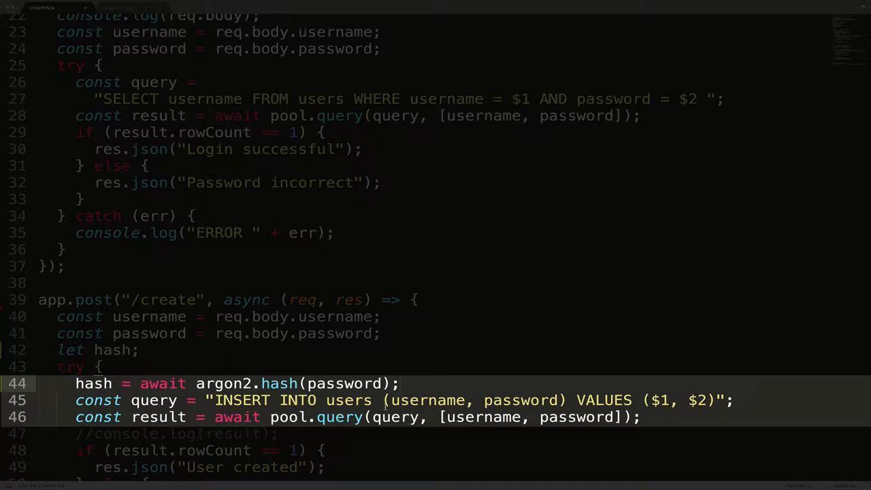
scroll(down, 3)
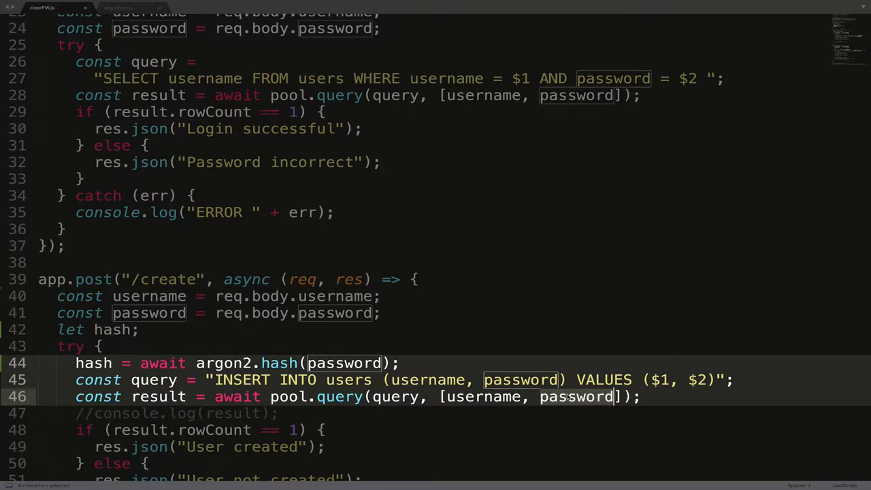
text(hash)
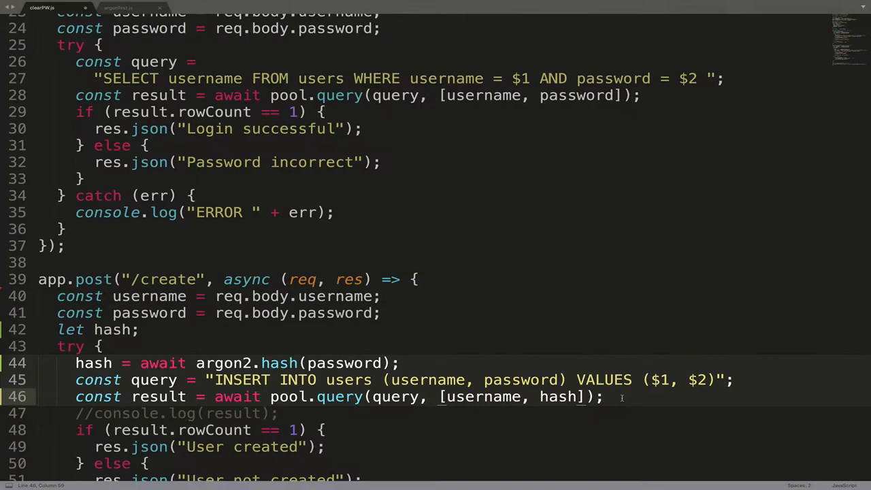
scroll(down, 3)
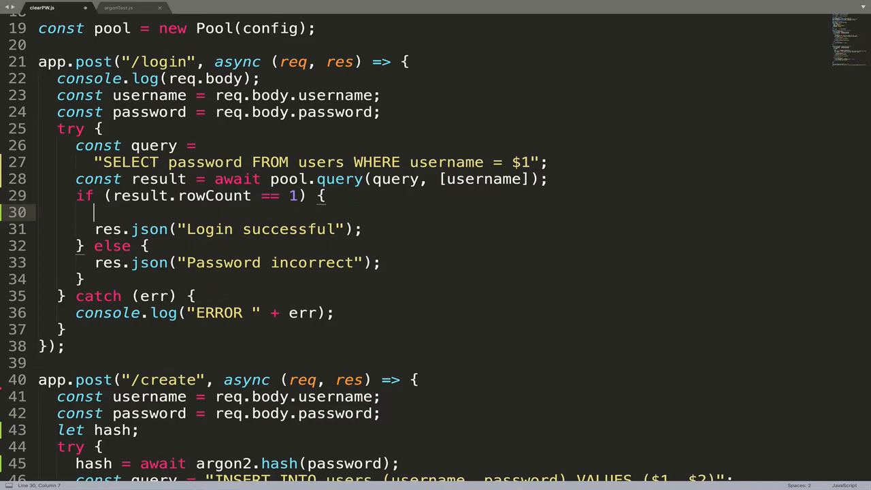
Wrap Login successful in if (await argon2.verify(result.rows[0].password, password))
text(if)
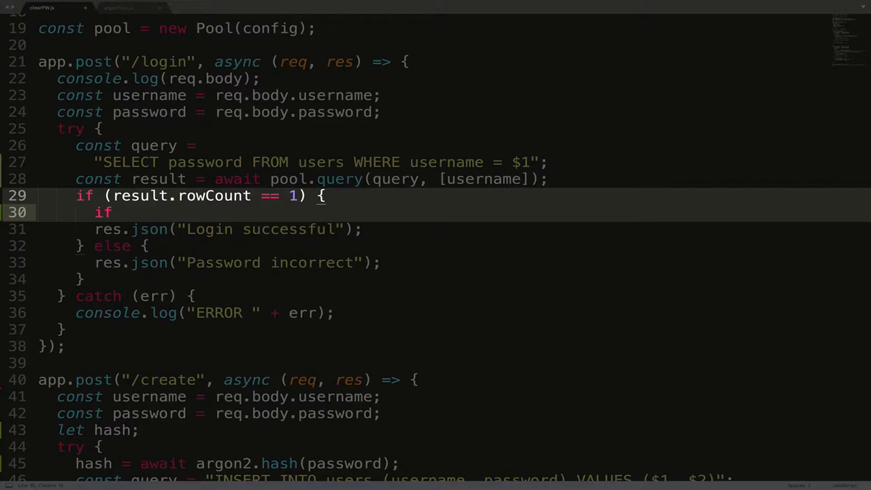
text((await argon2.ver)
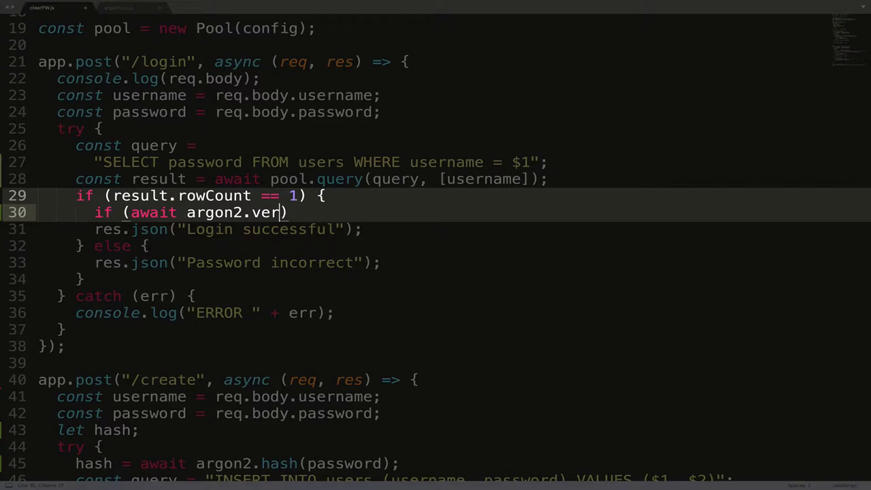
text(ify(result.))
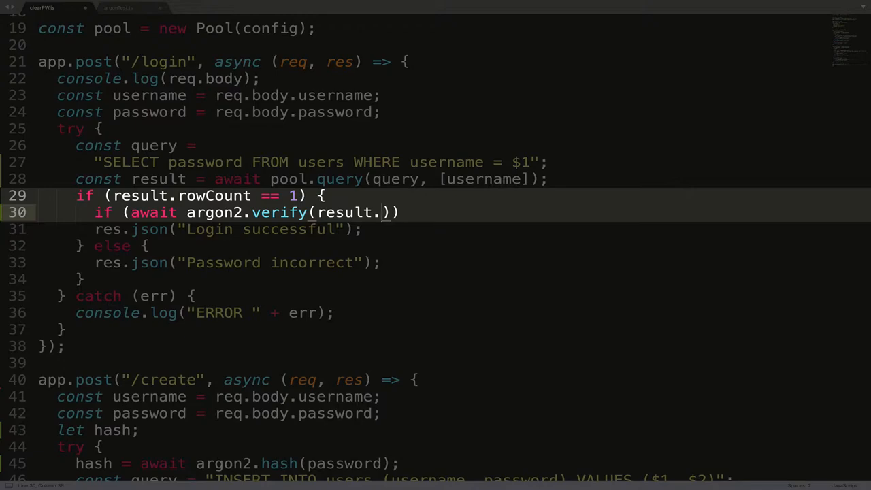
text(.rows[0].password,)
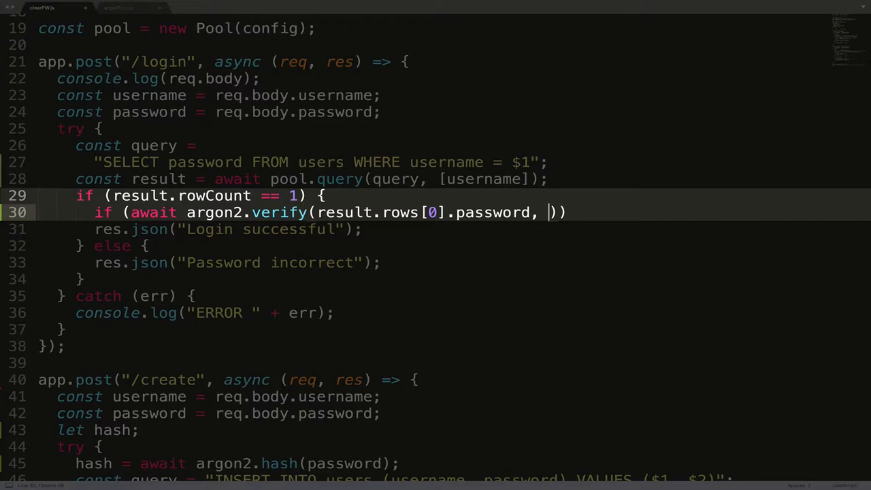
text(password)
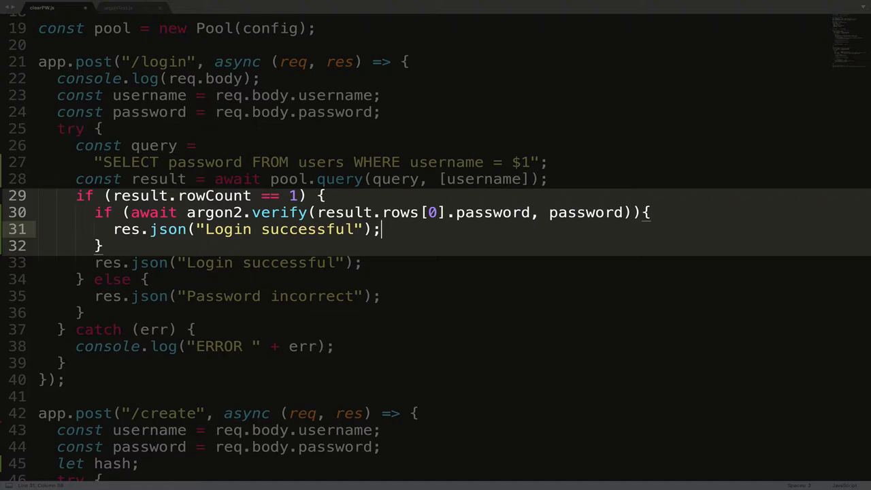
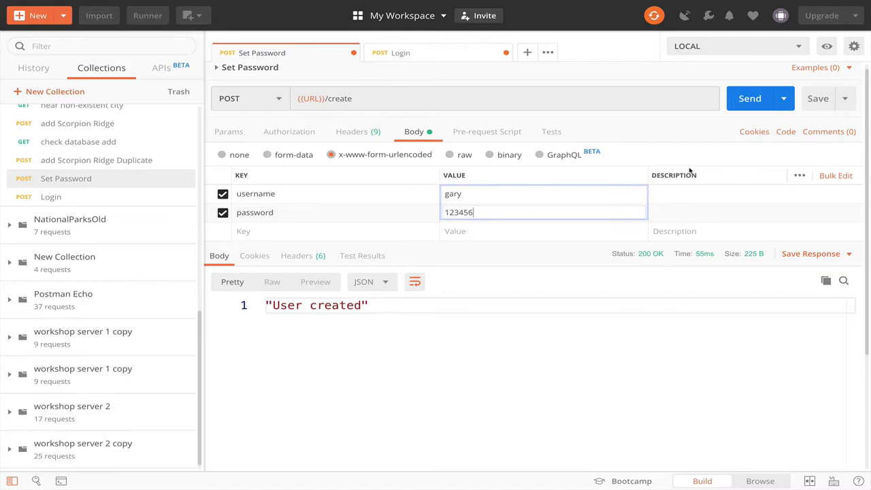
Add else returning Password incorrect, and make the outer else return Username not found
click(750, 98)
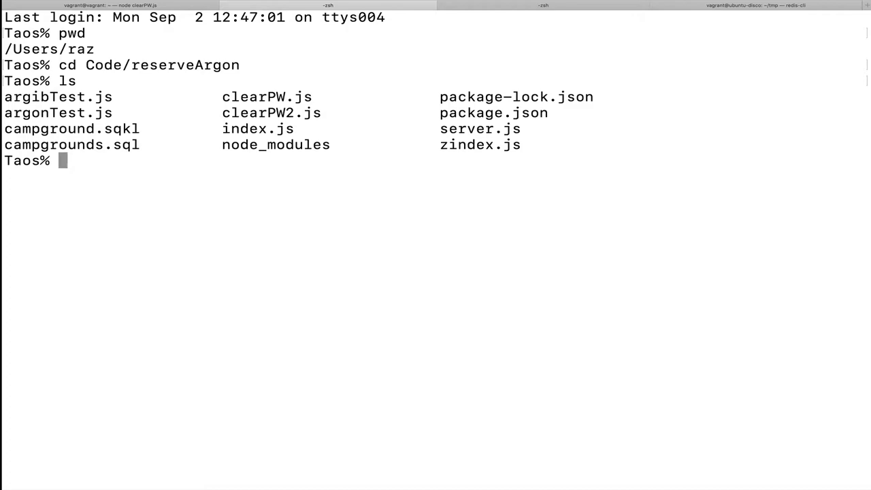
Run psql -U postgres -h localhost and connect to the parks database with \c
text(psql -U postgres -h localhost)
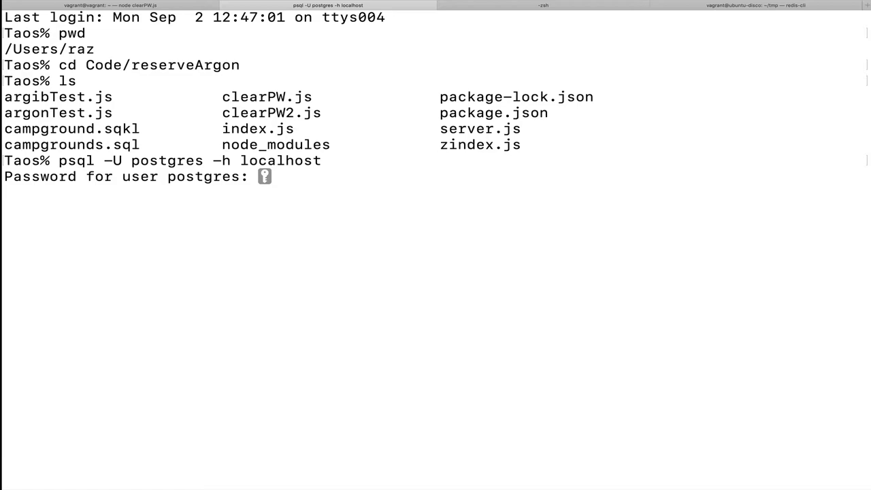
text(\c park)
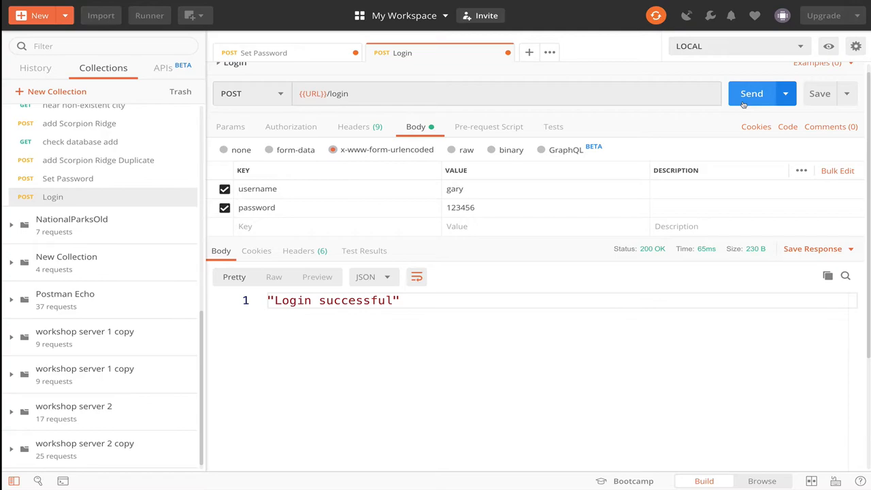
text(11111111)
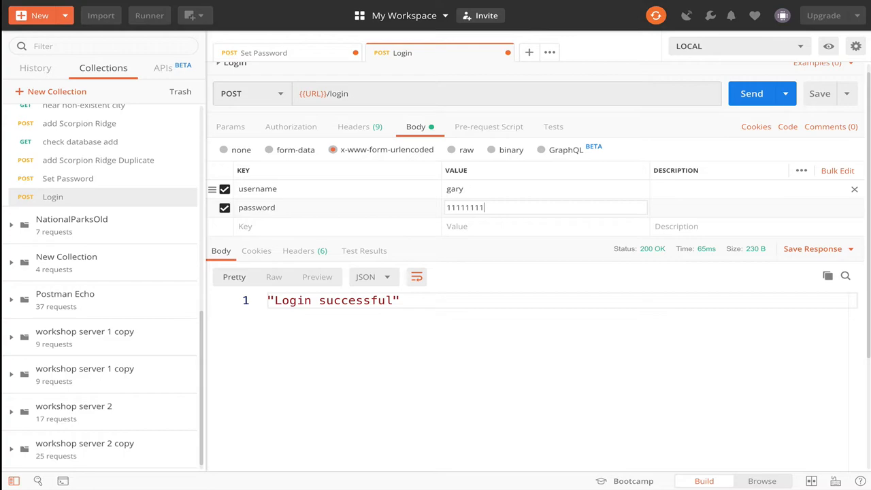
click(751, 93)
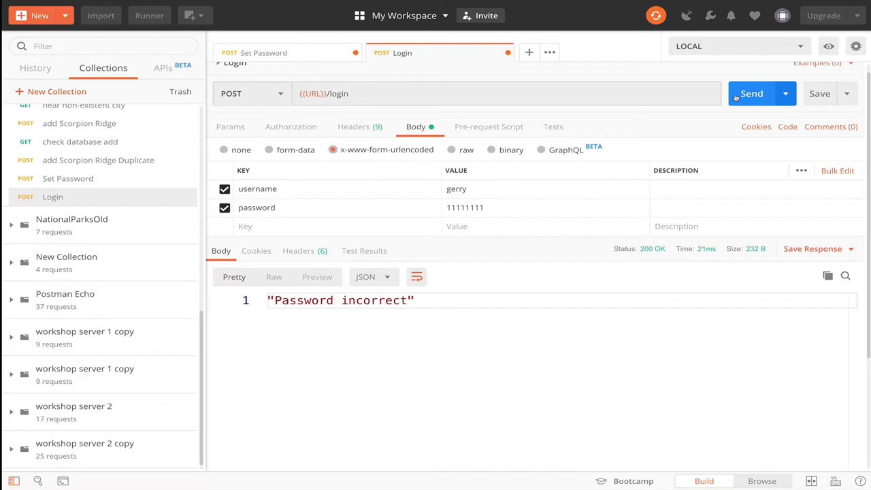
click(267, 52)
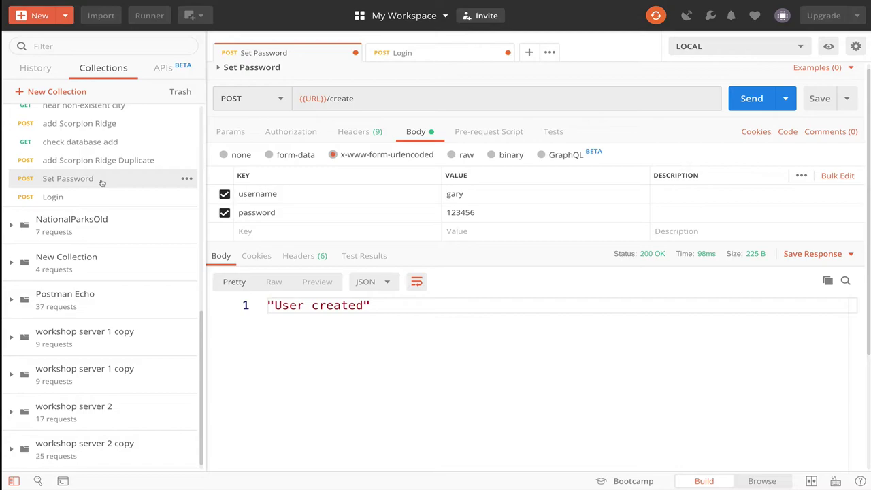
double_click(454, 194)
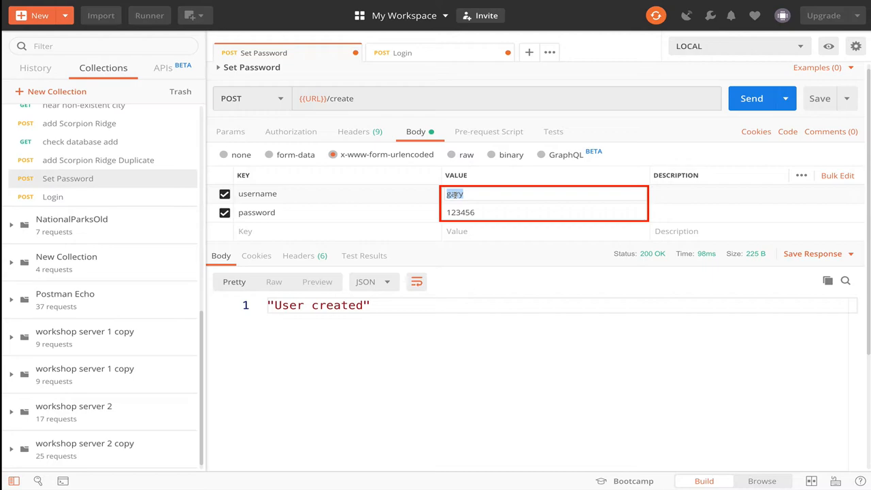
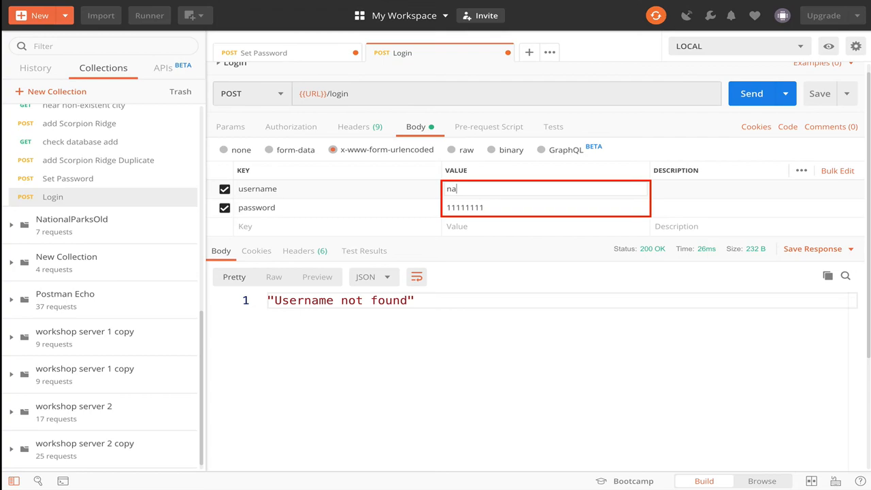